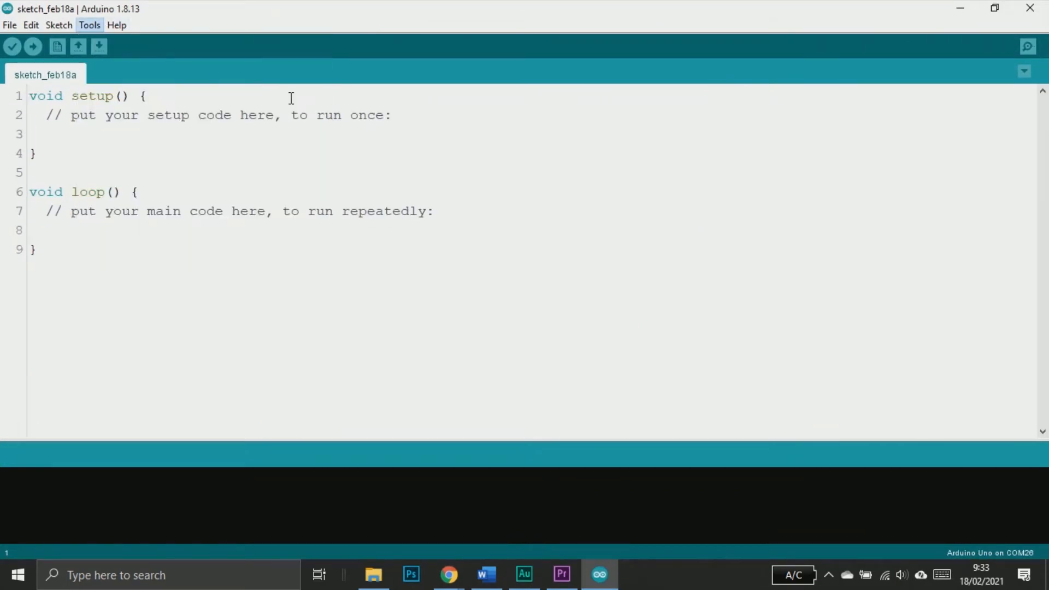
# Search the library manager for 'i2c lcd' and confirm LiquidCrystal I2C is installed
pyautogui.click(89, 25)
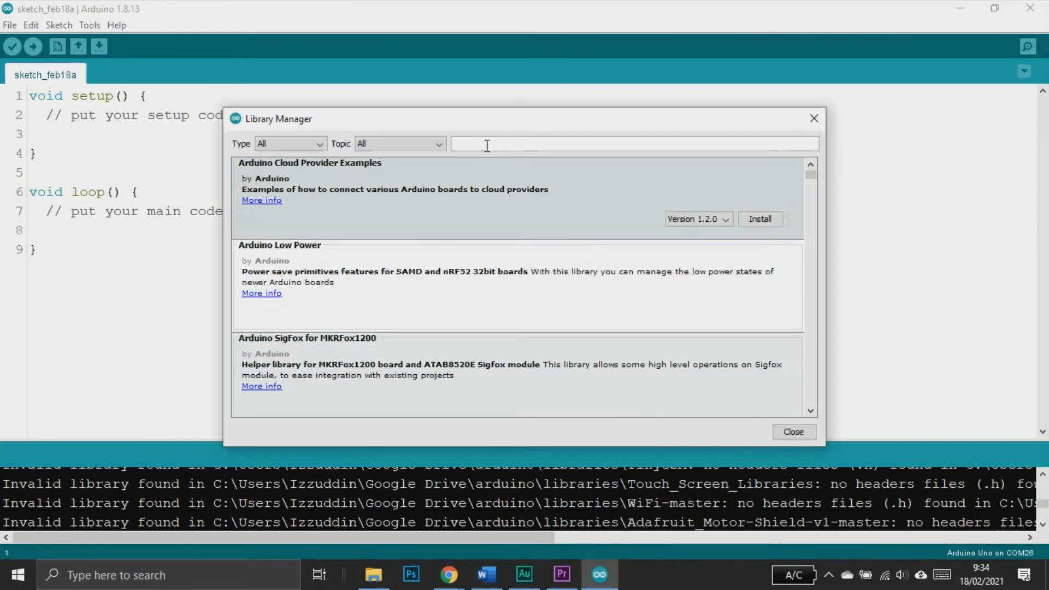
pyautogui.write('i2c lcd')
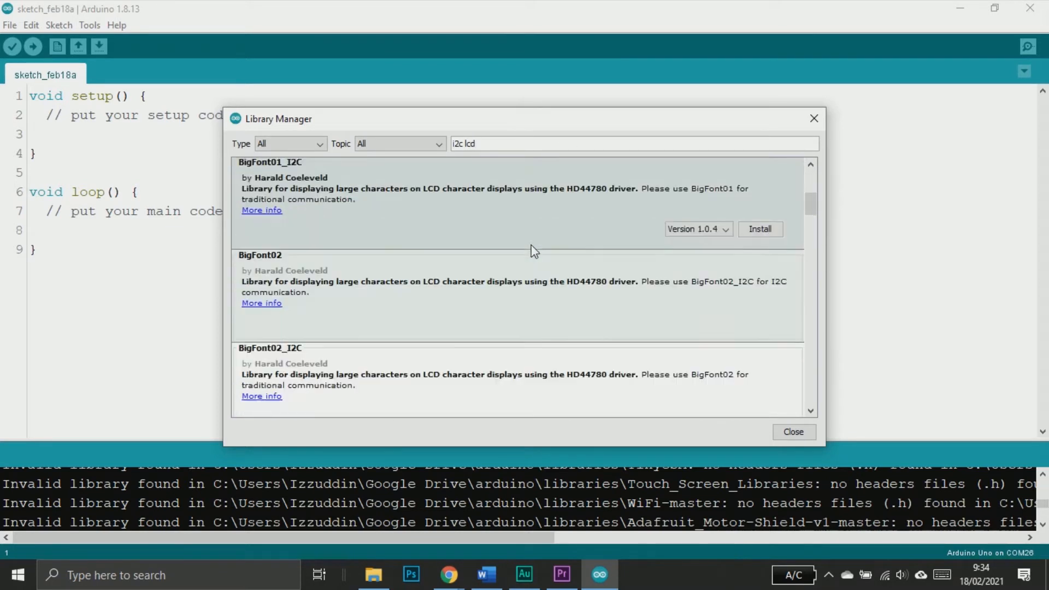
pyautogui.scroll(-3)
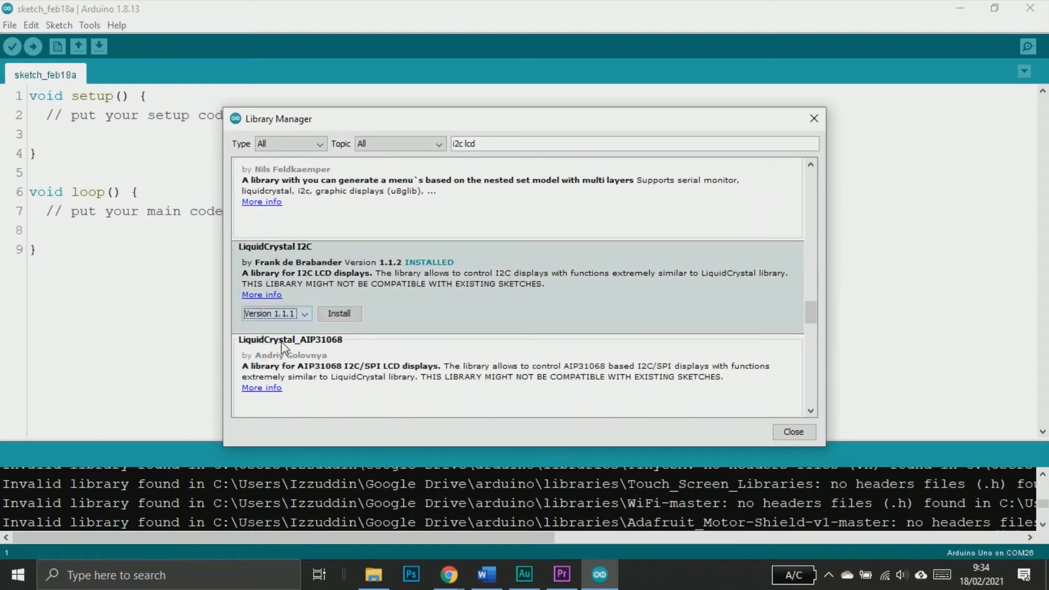
pyautogui.click(339, 313)
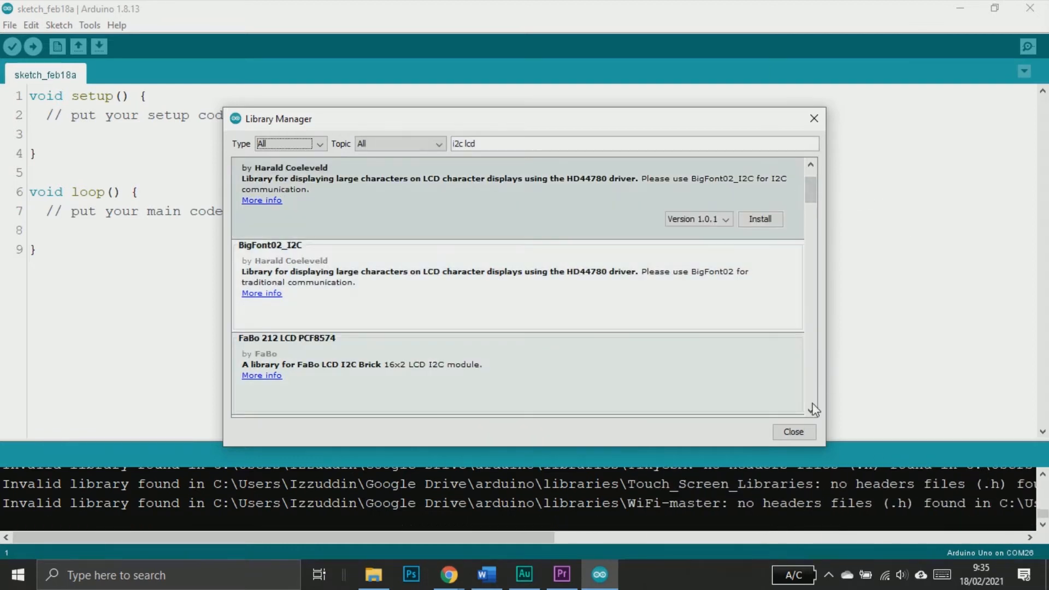
pyautogui.click(9, 25)
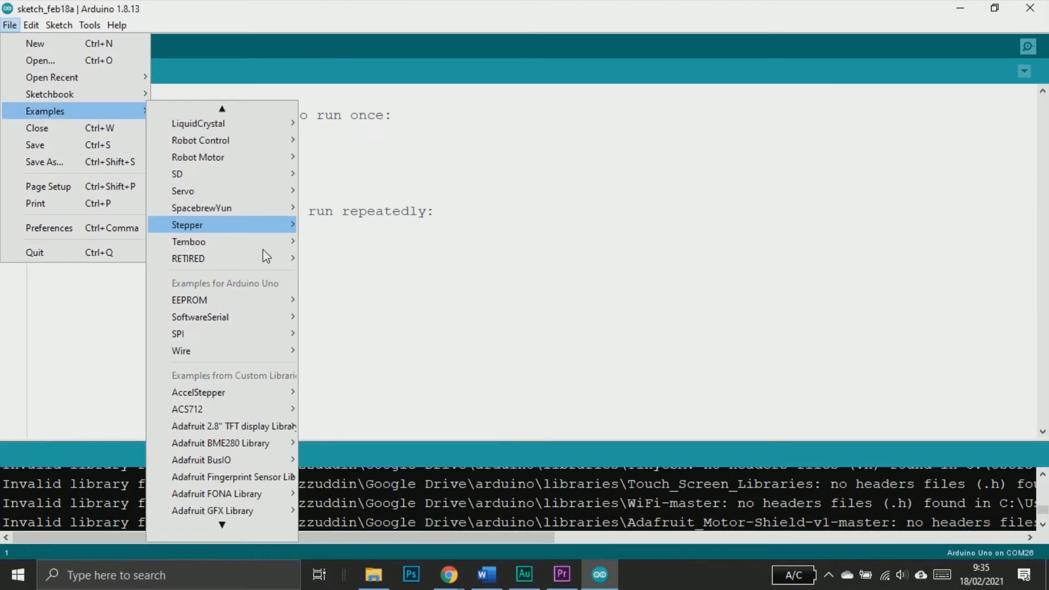
# Open the LiquidCrystal_I2C HelloWorld example maximized, noting its 20x4 display at 0x27
pyautogui.scroll(-3)
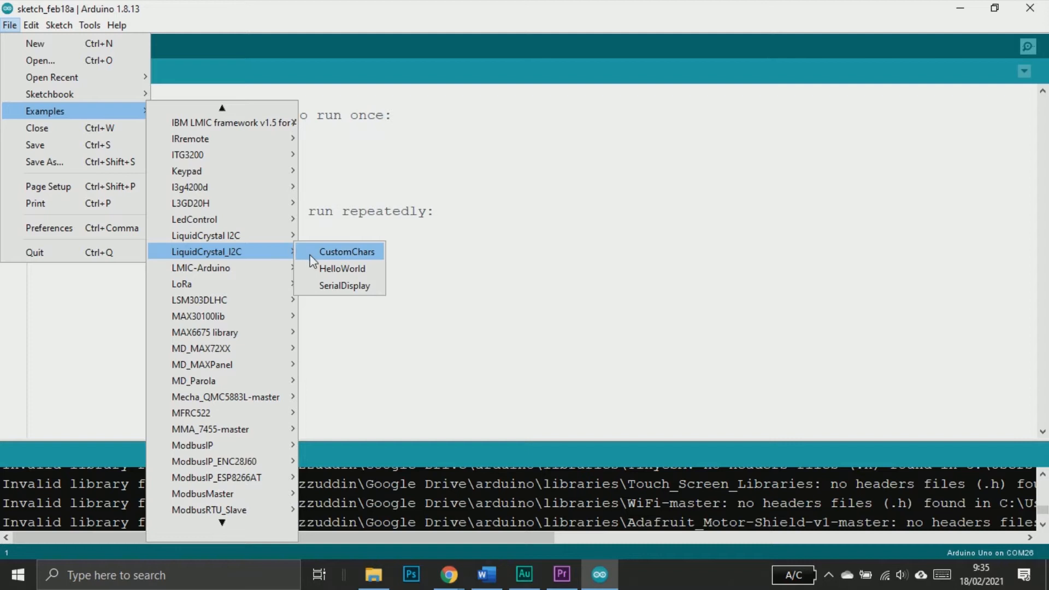
pyautogui.click(343, 268)
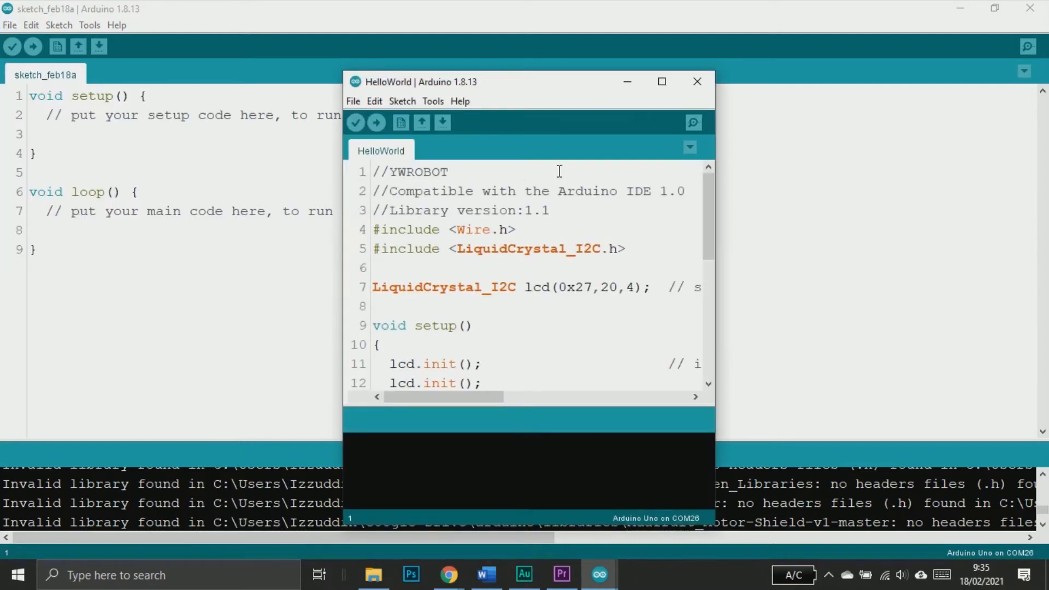
pyautogui.click(661, 81)
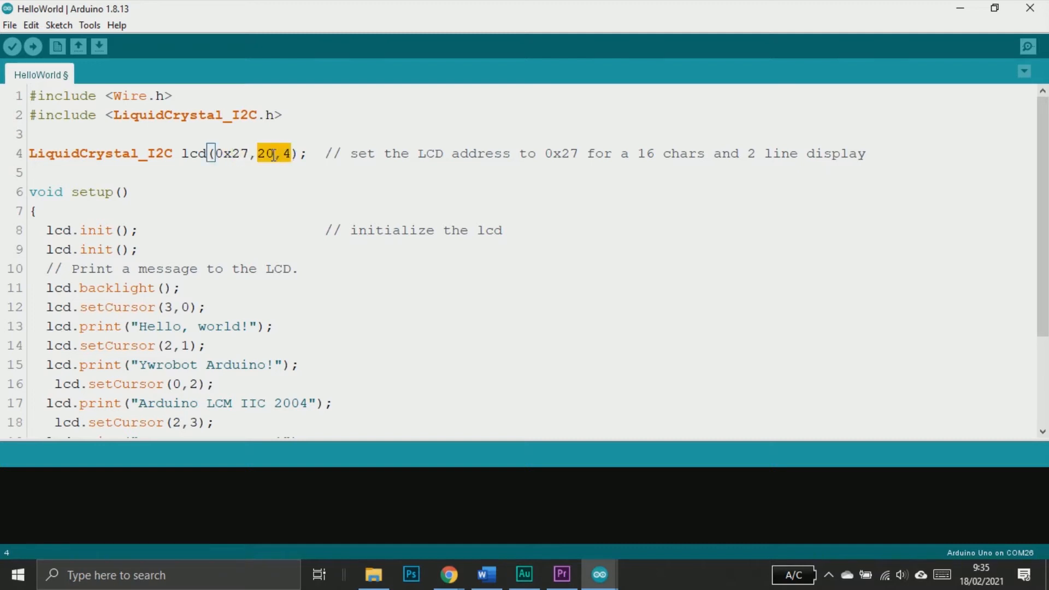
pyautogui.click(149, 140)
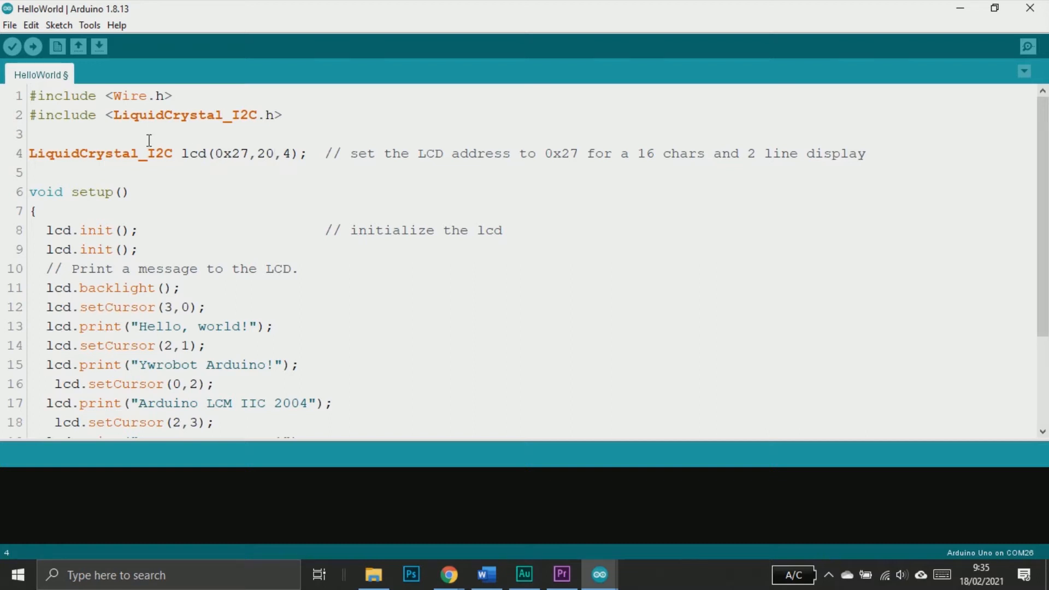
pyautogui.click(9, 24)
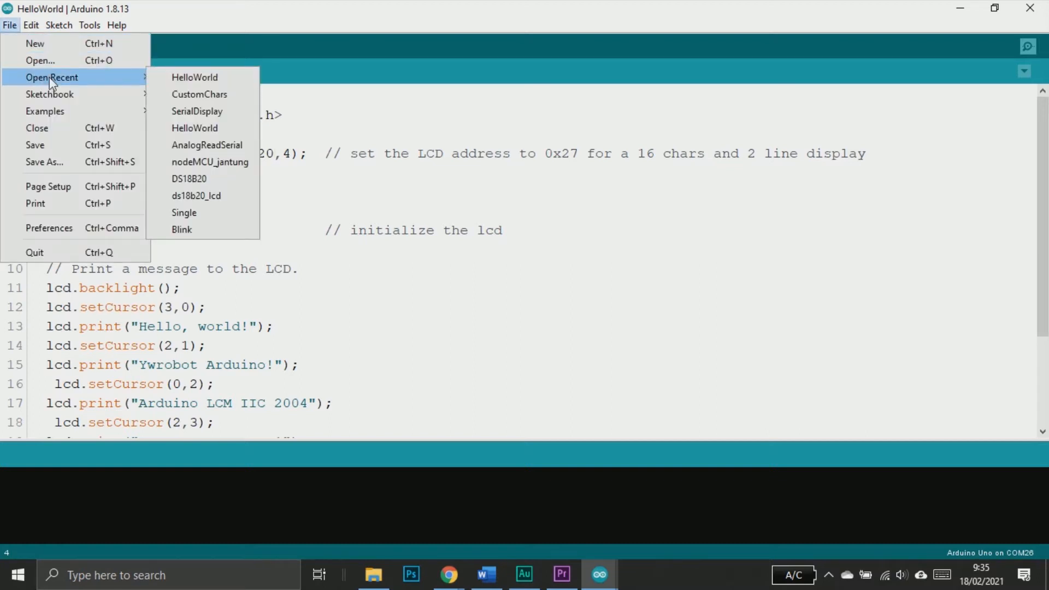
# Upload the i2c_scanner sketch and read the found address 0x27 in the Serial Monitor
pyautogui.click(194, 77)
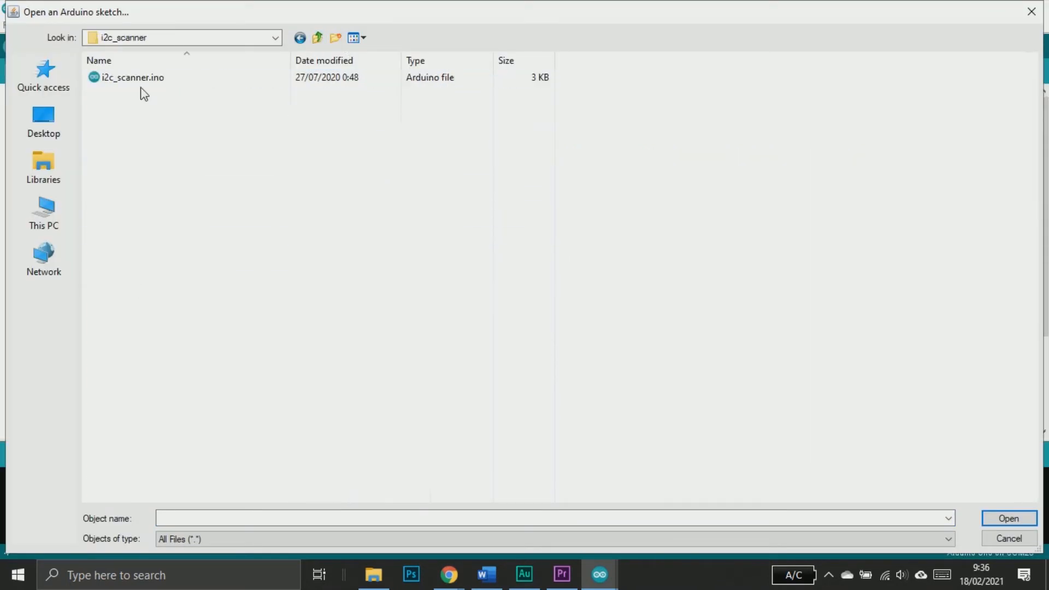
pyautogui.doubleClick(133, 77)
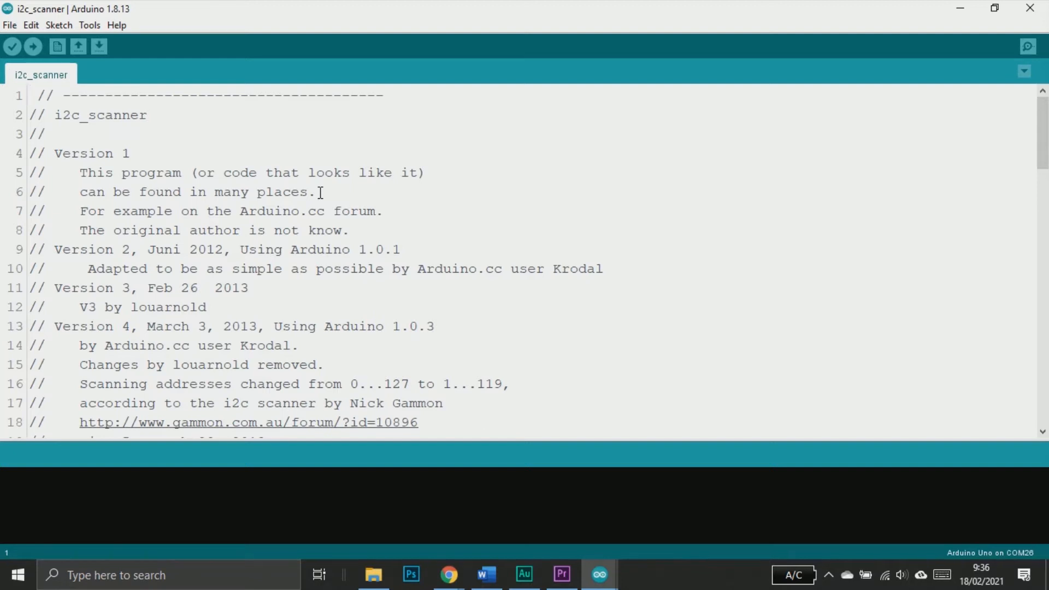
pyautogui.click(33, 46)
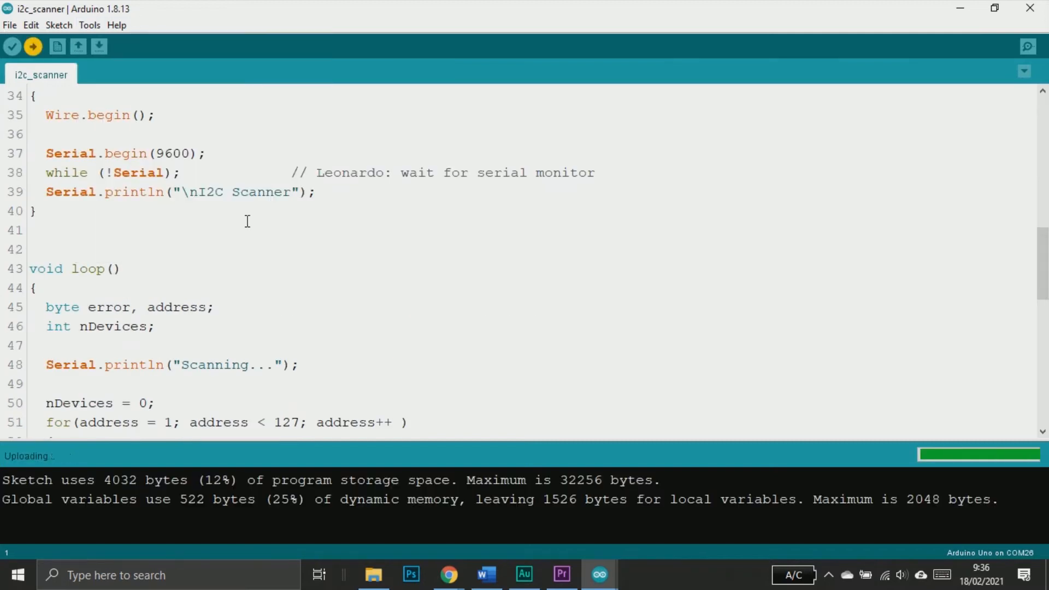
pyautogui.click(1026, 46)
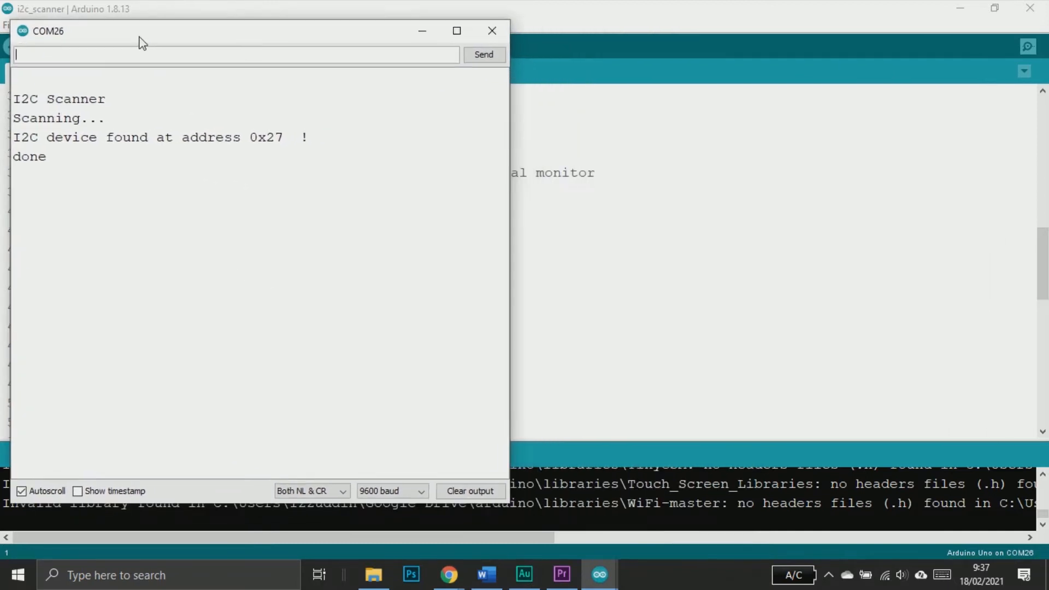
pyautogui.doubleClick(257, 137)
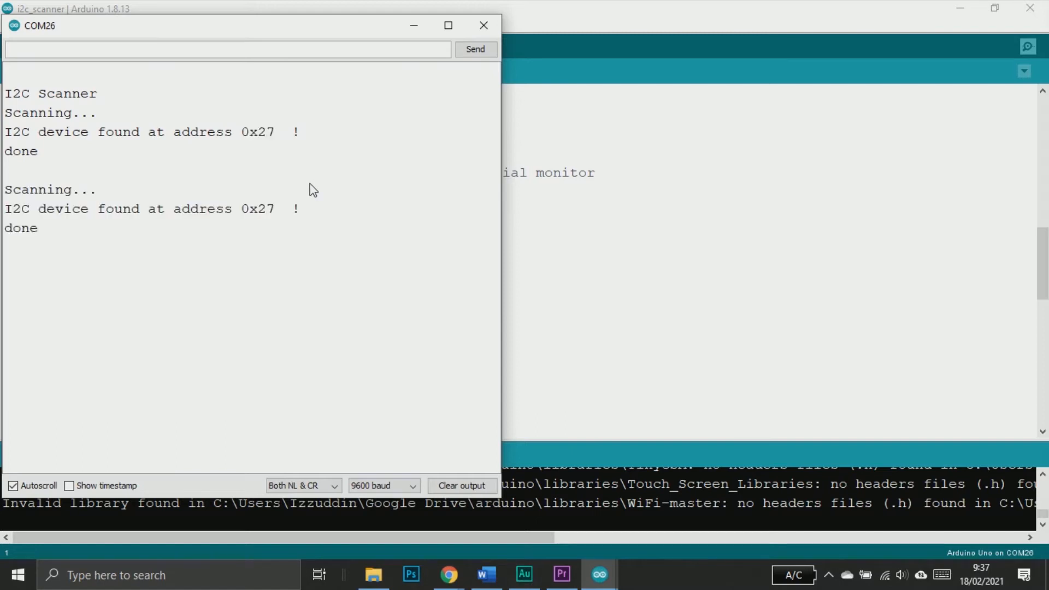
pyautogui.moveTo(246, 132)
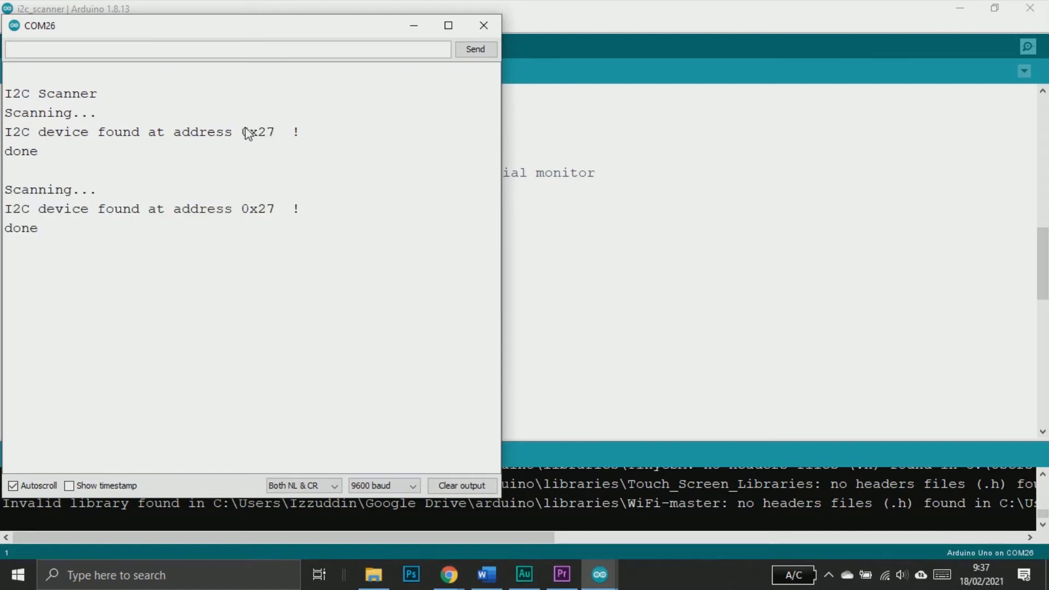
pyautogui.moveTo(447, 76)
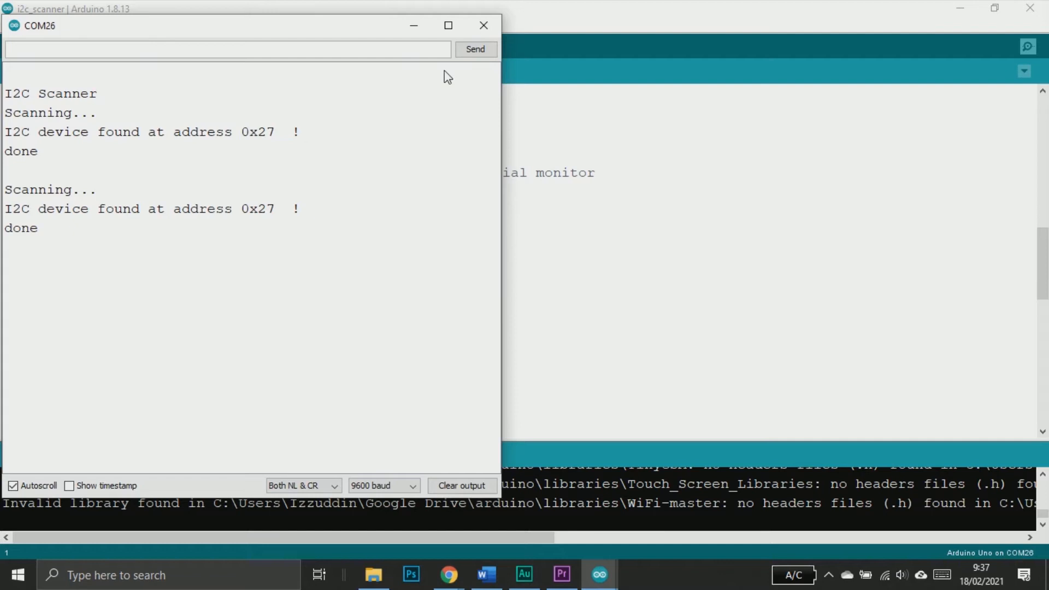
pyautogui.click(484, 26)
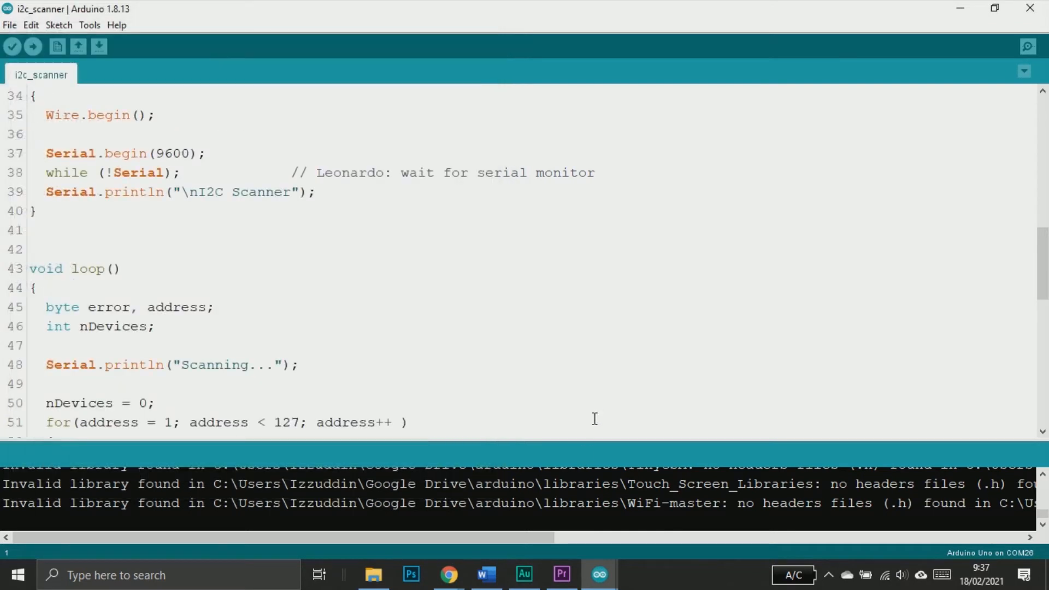
pyautogui.moveTo(598, 574)
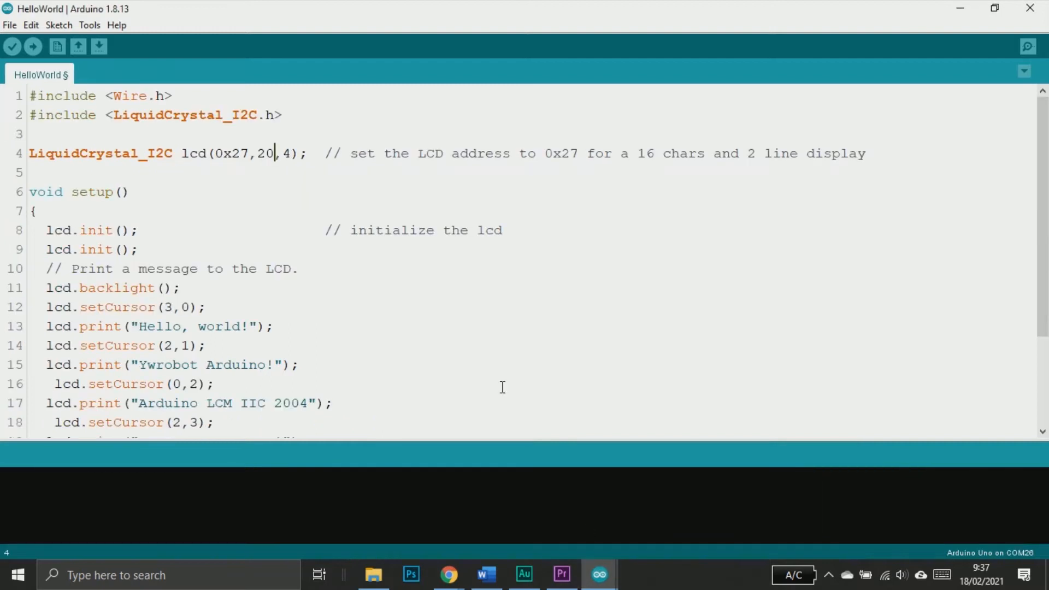
# Change the lcd declaration from 20x4 to 16 columns and 2 rows at 0x27
pyautogui.doubleClick(216, 153)
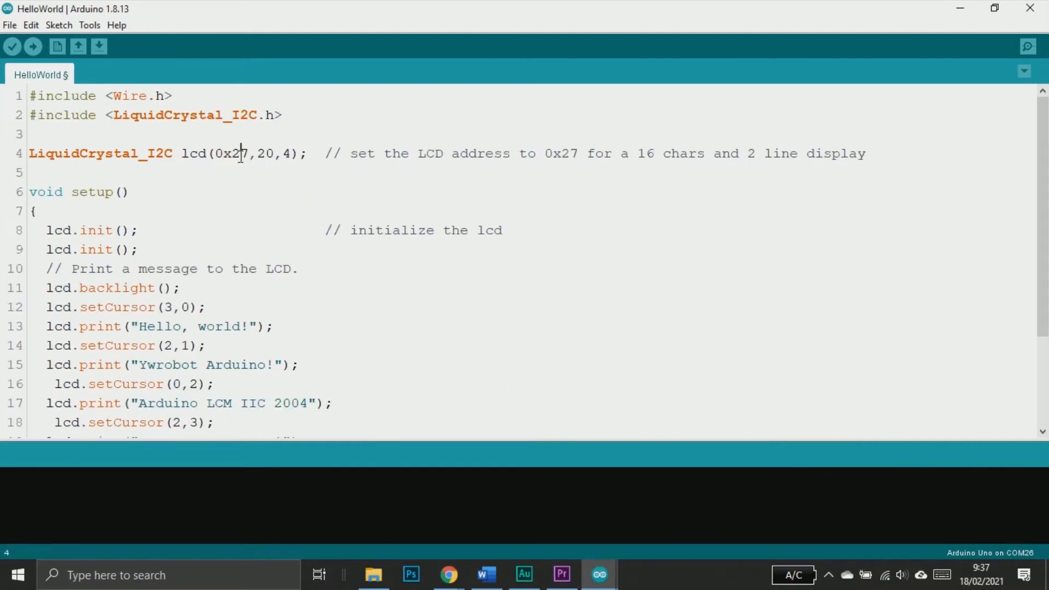
pyautogui.doubleClick(265, 154)
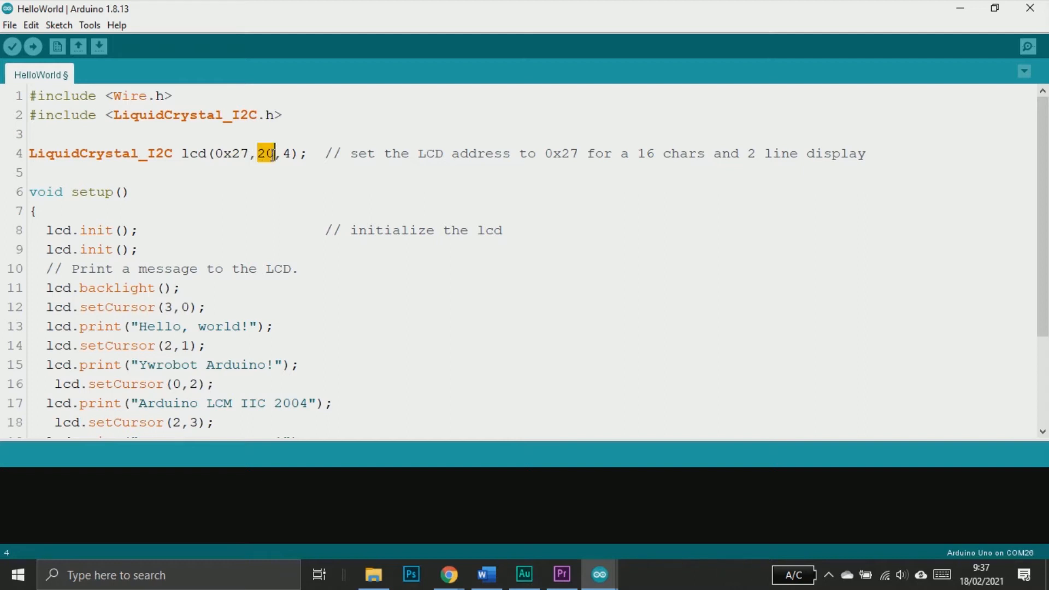
pyautogui.write('1')
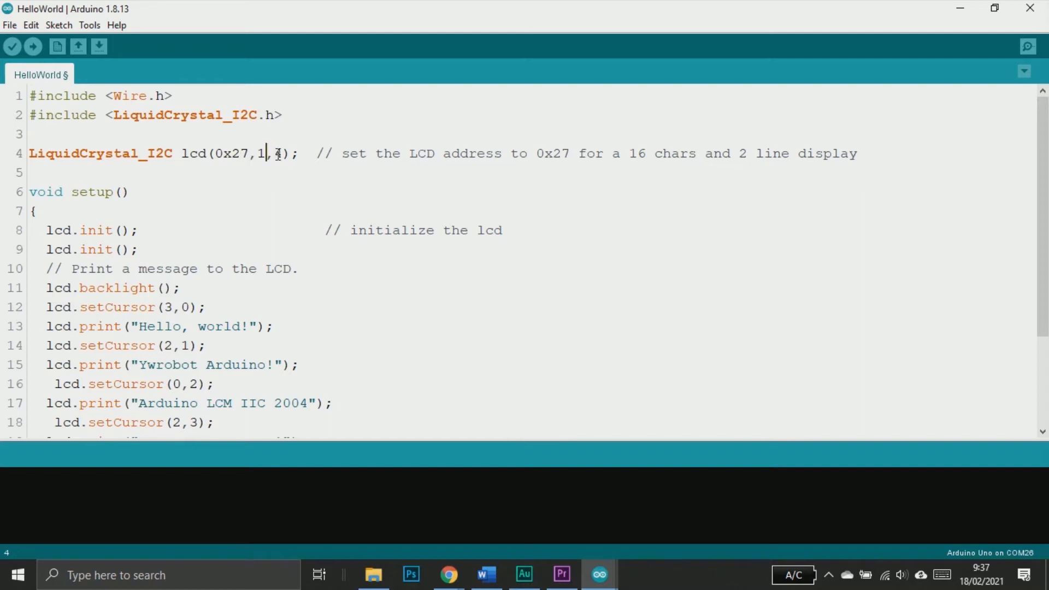
pyautogui.write('6')
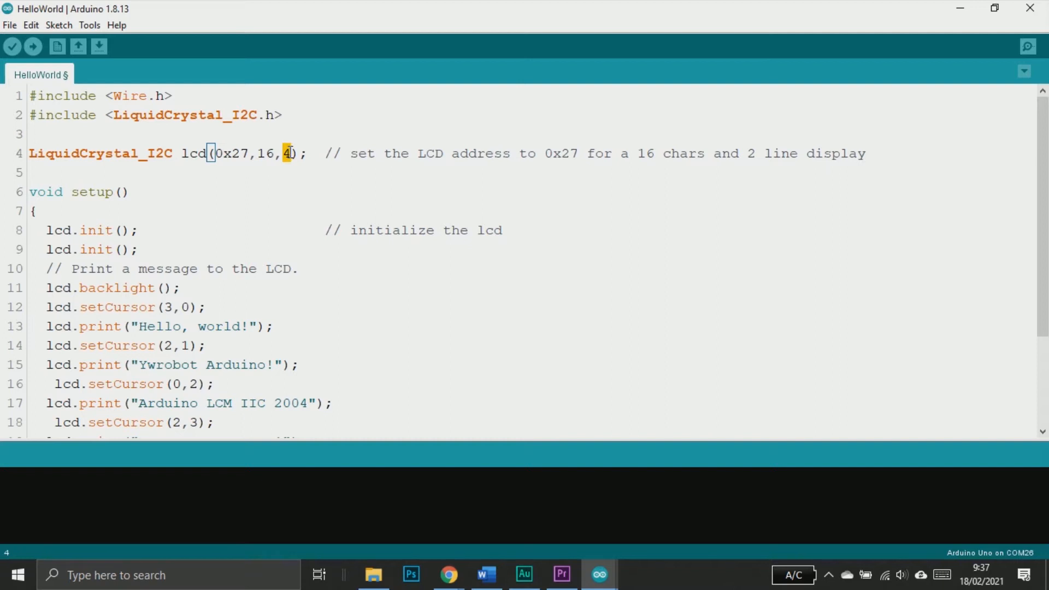
pyautogui.write('2')
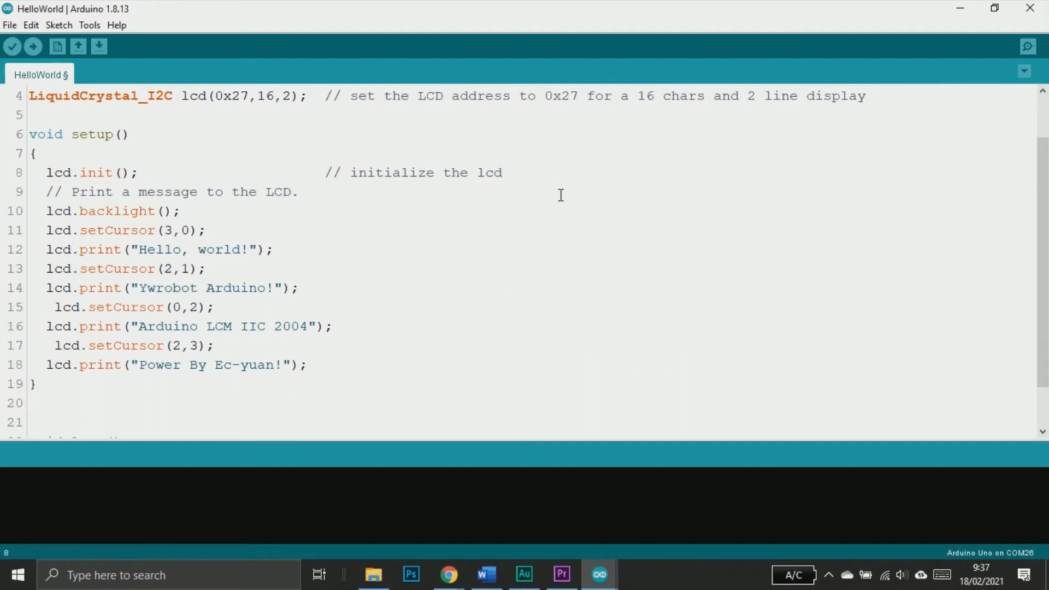
pyautogui.moveTo(421, 233)
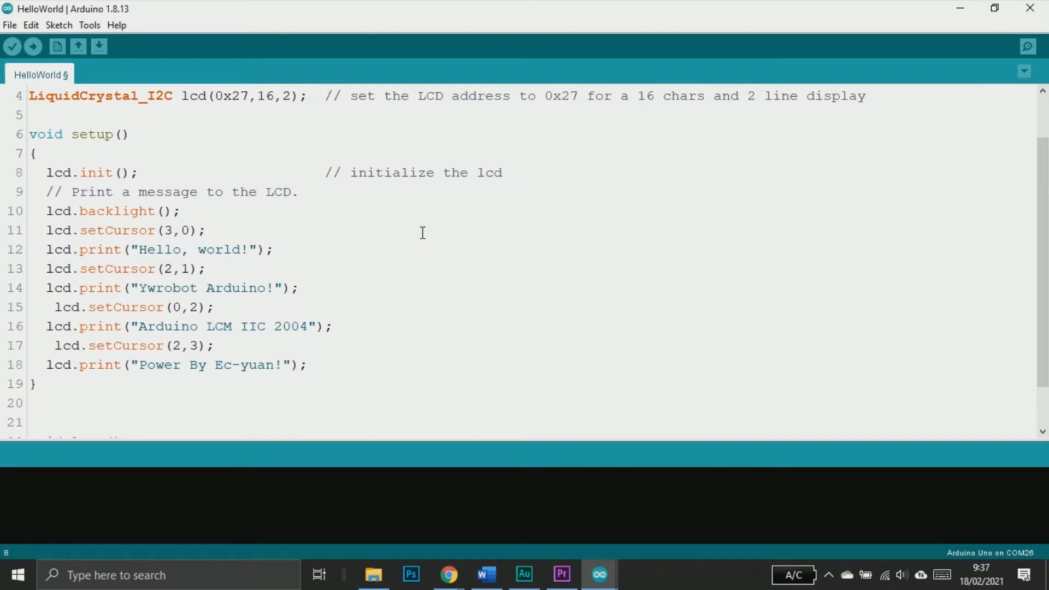
# Set the first cursor to column 0 and trim the message to just 'Hello'
pyautogui.doubleClick(168, 230)
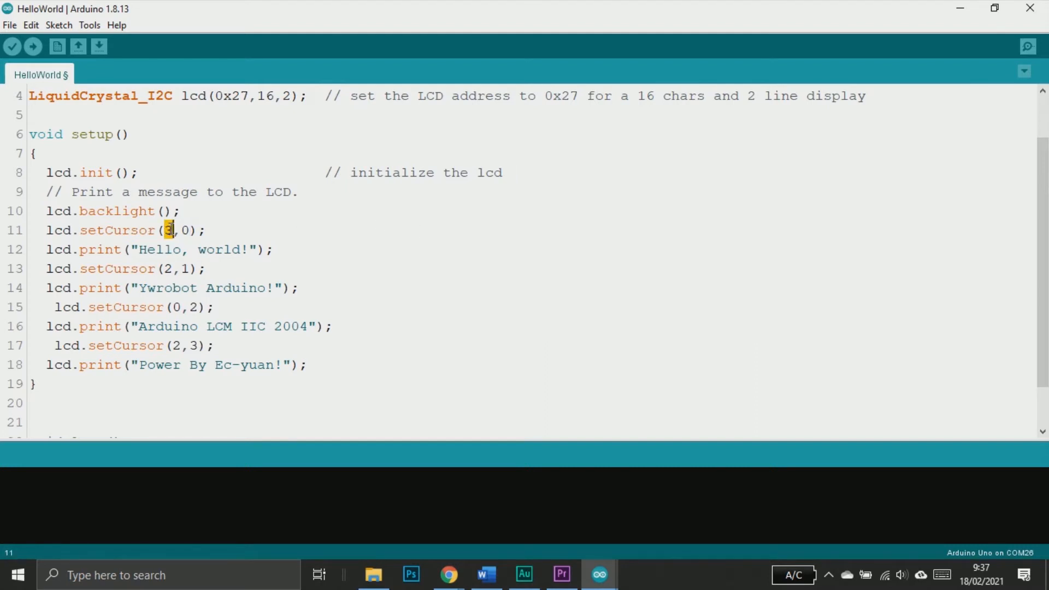
pyautogui.write('0')
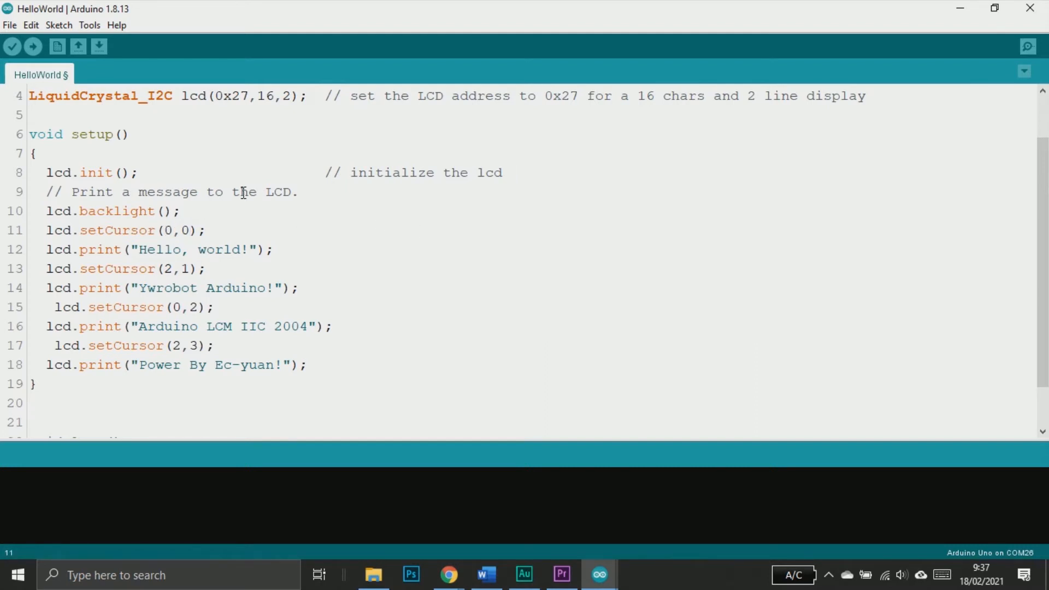
pyautogui.moveTo(181, 250); pyautogui.dragTo(249, 249)
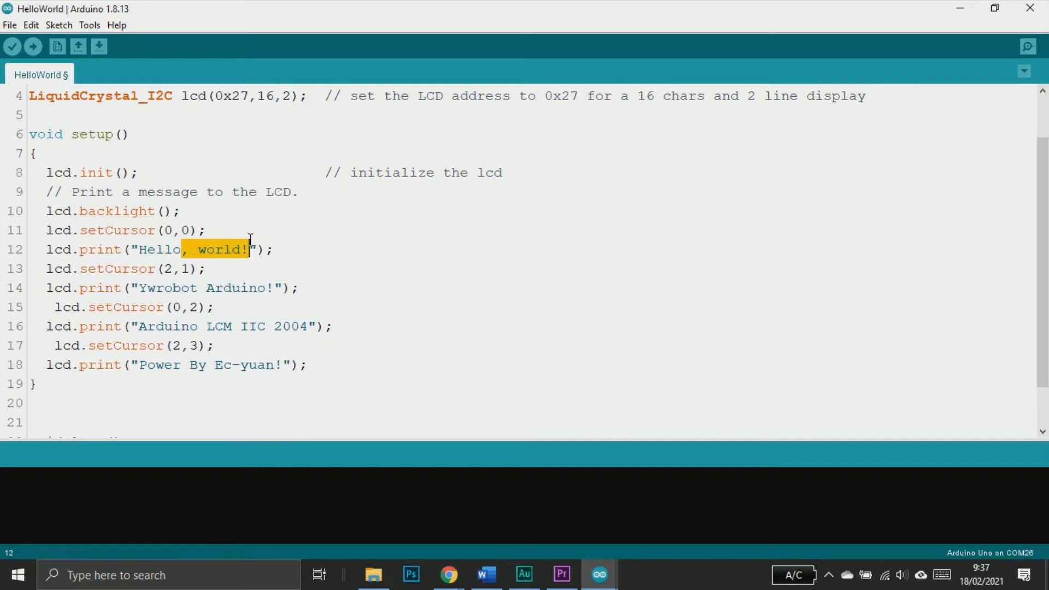
pyautogui.press('Delete')
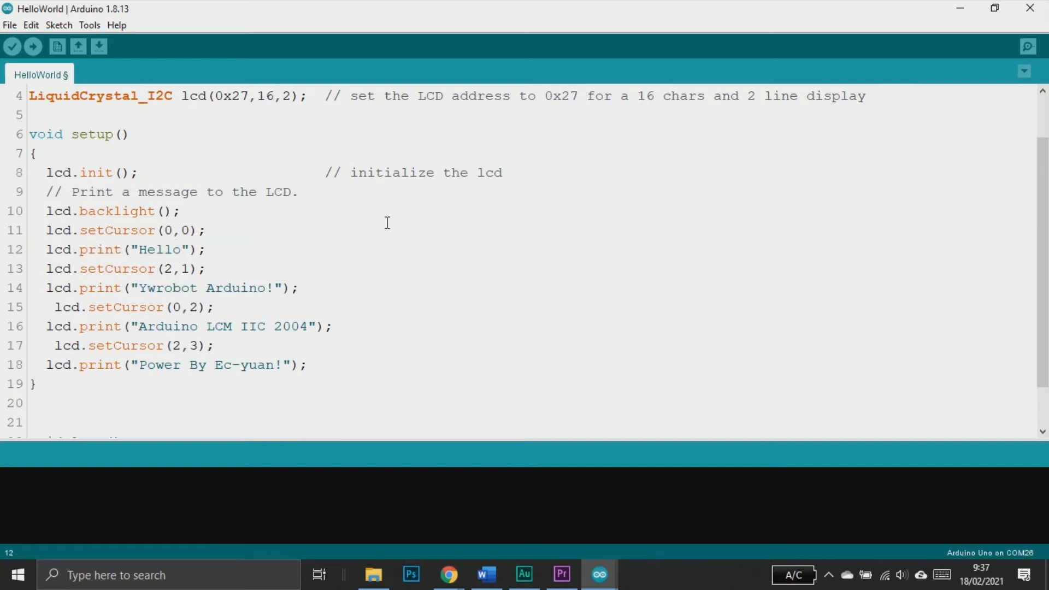
pyautogui.click(179, 250)
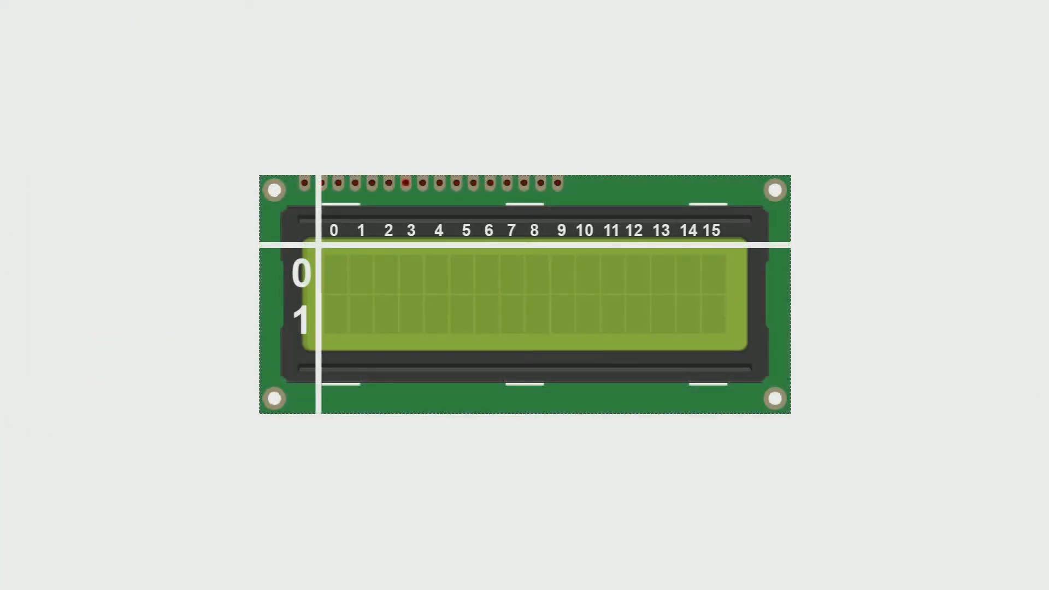
pyautogui.click(335, 274)
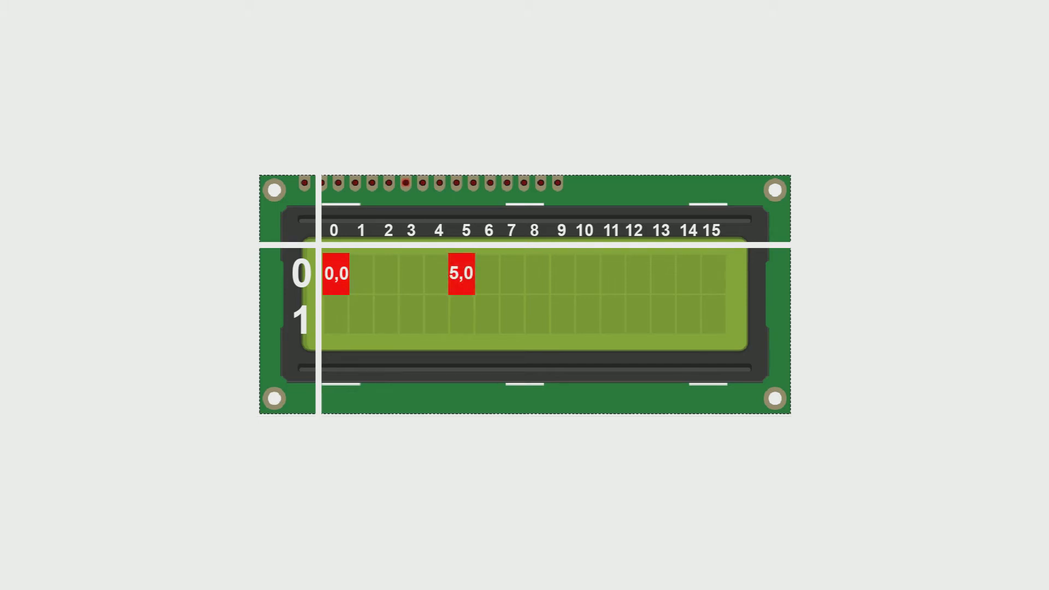
pyautogui.click(512, 315)
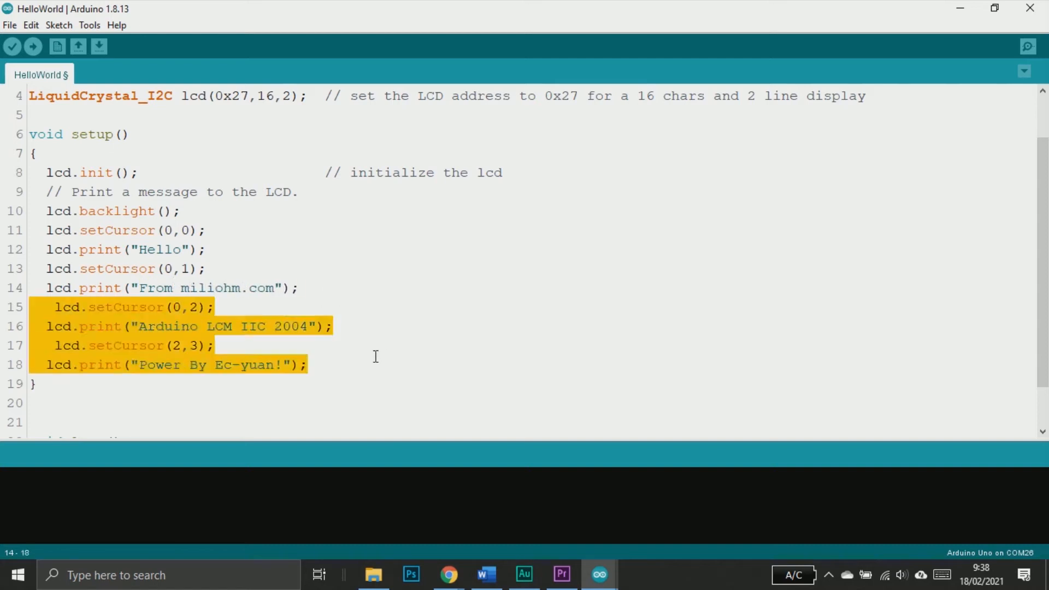
# Delete the setCursor and print lines for the third and fourth rows
pyautogui.press('Delete')
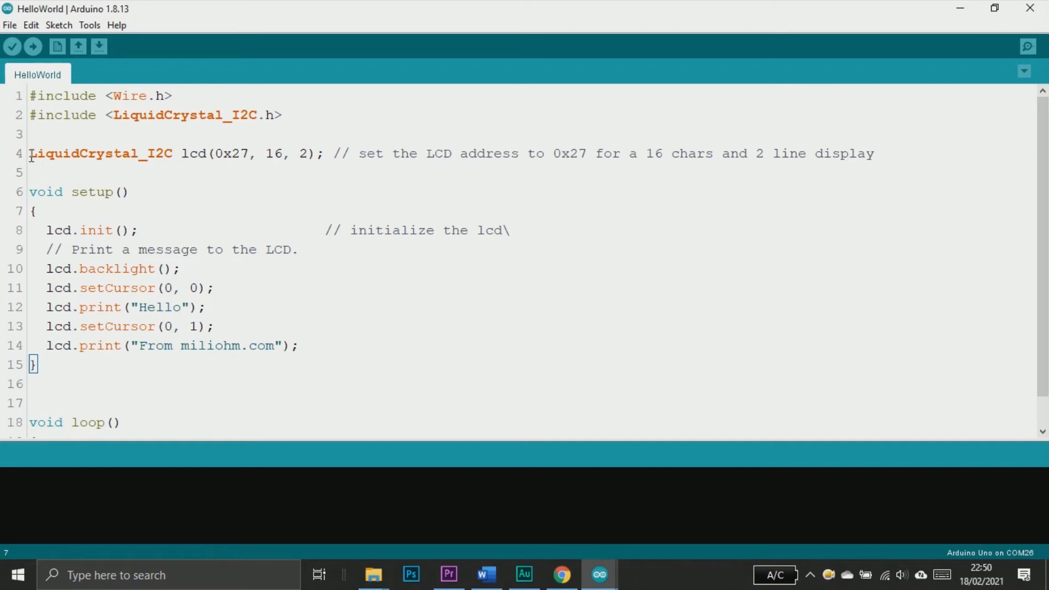
# Upload i2c_scanner, read address 0x27 from the serial output, and return to HelloWorld
pyautogui.moveTo(30, 153); pyautogui.dragTo(341, 153)
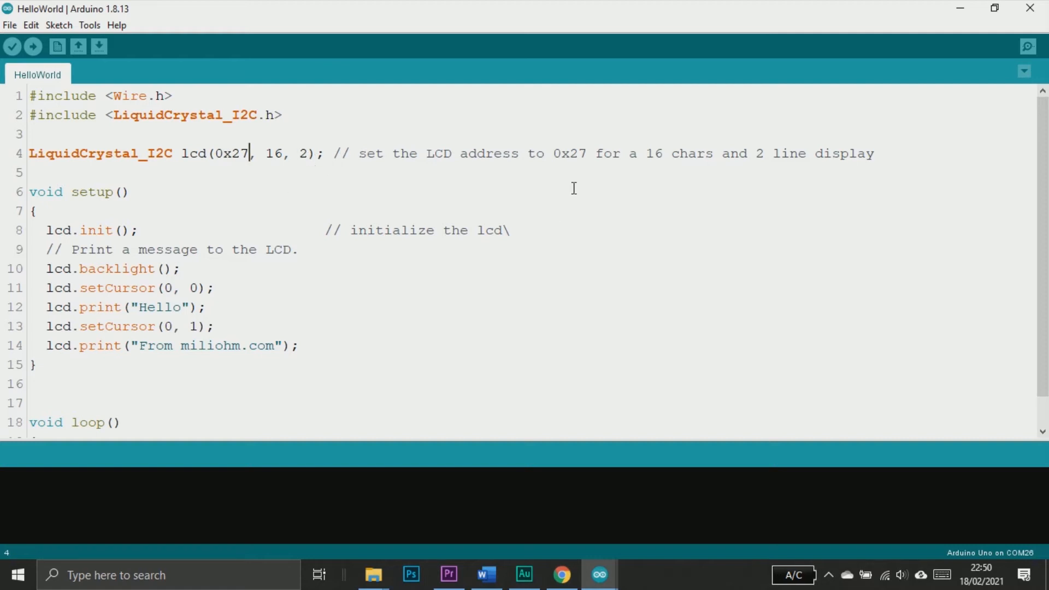
pyautogui.click(32, 46)
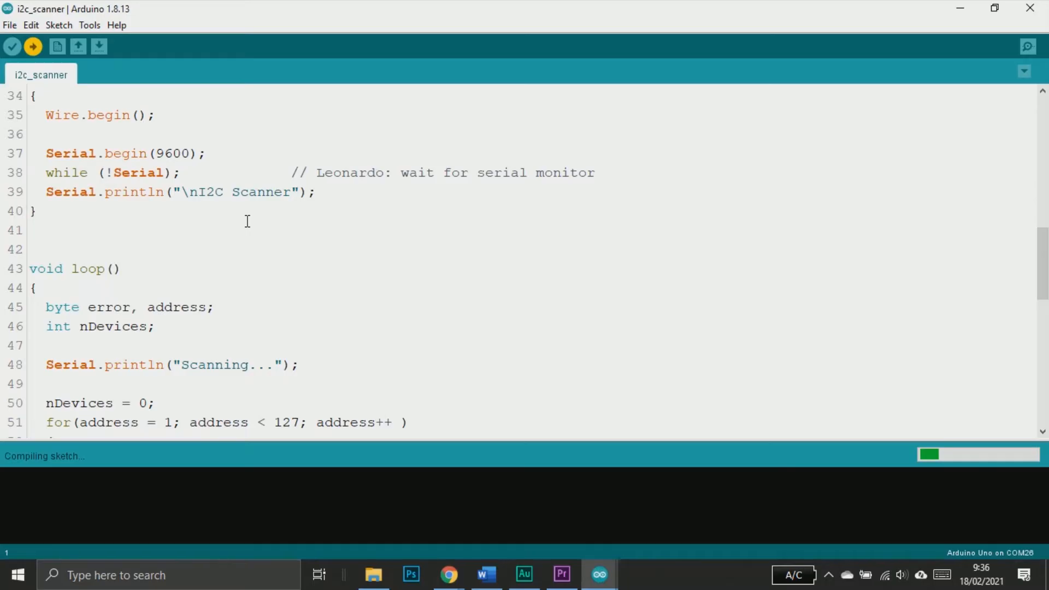
pyautogui.click(32, 46)
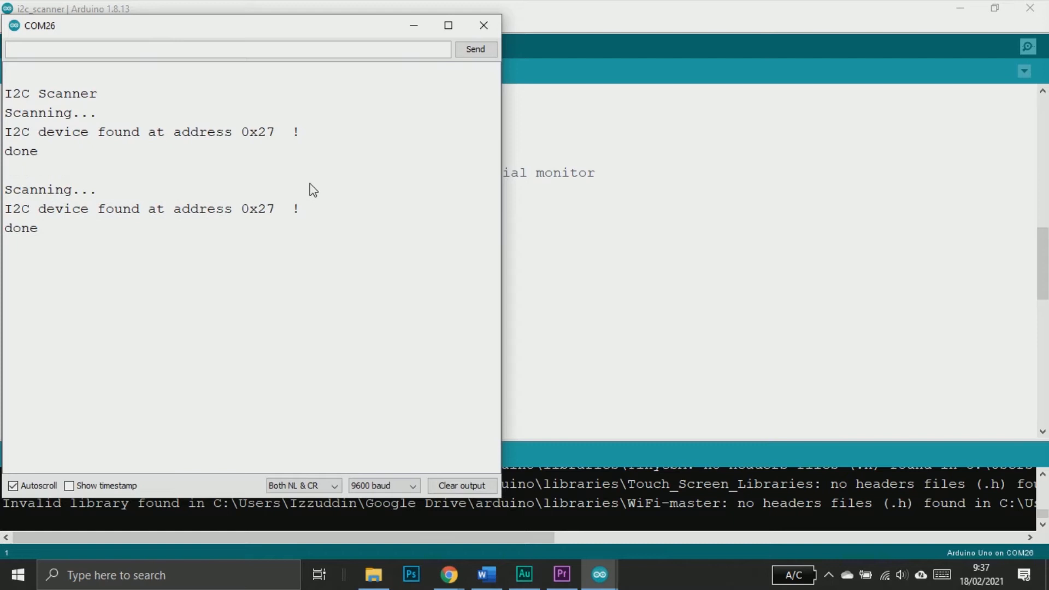
pyautogui.click(484, 26)
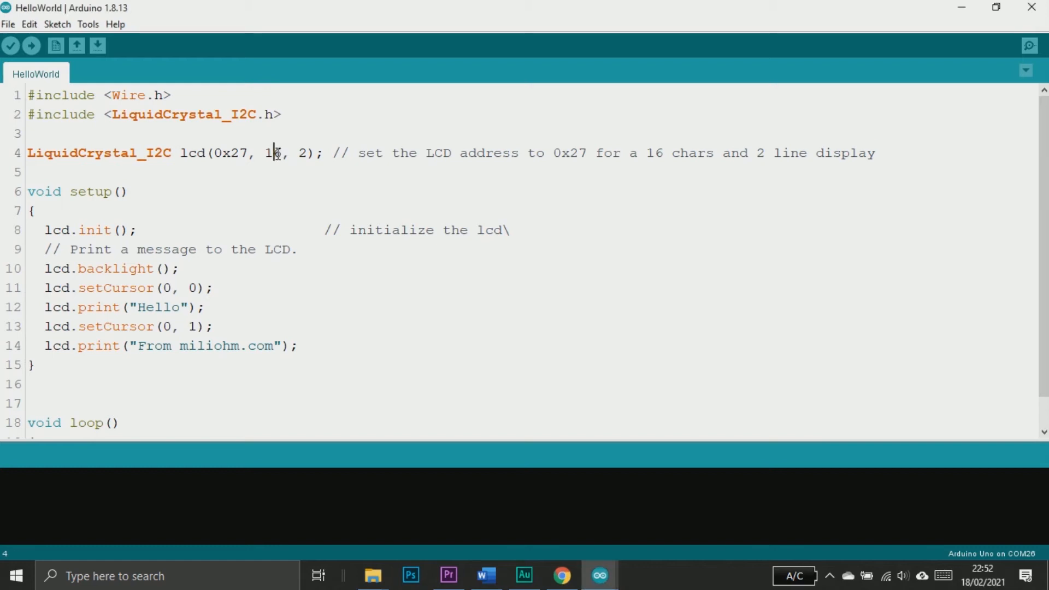
# Change the lcd declaration from 16x2 to 20 columns and 4 rows
pyautogui.doubleClick(272, 152)
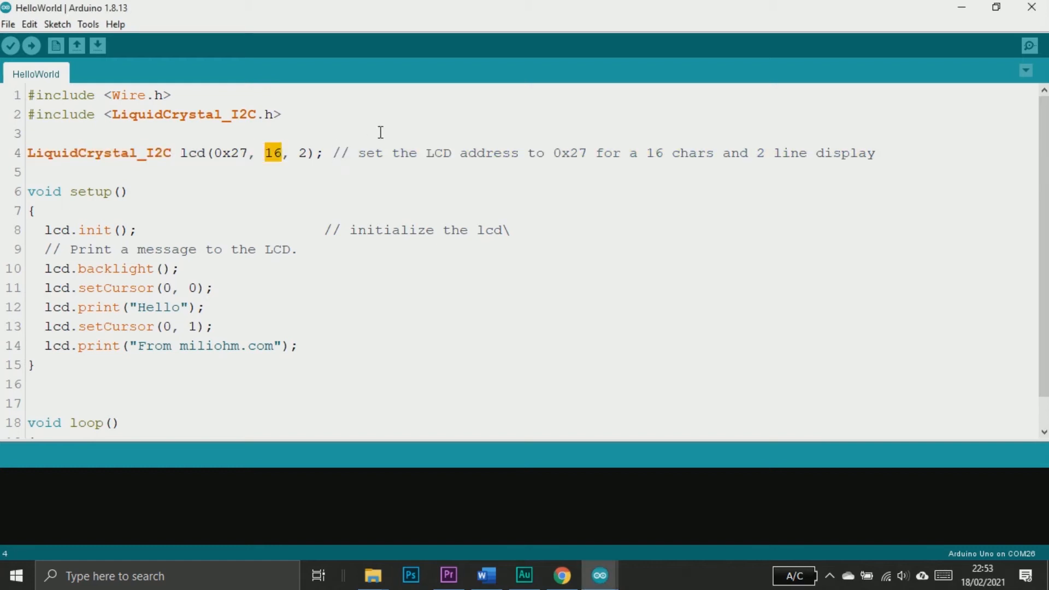
pyautogui.write('20')
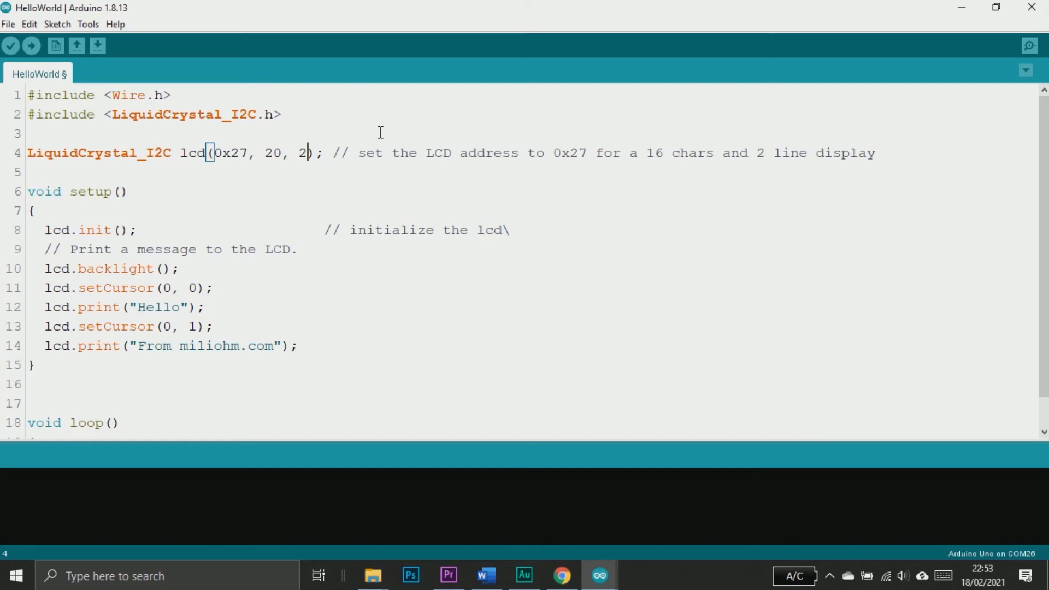
pyautogui.write('4')
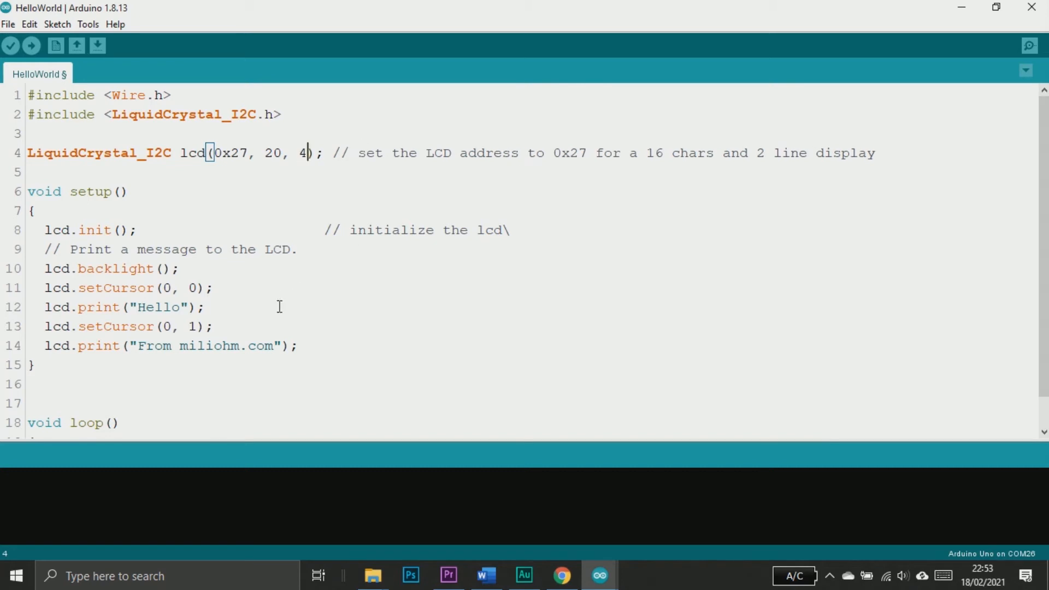
pyautogui.moveTo(216, 308)
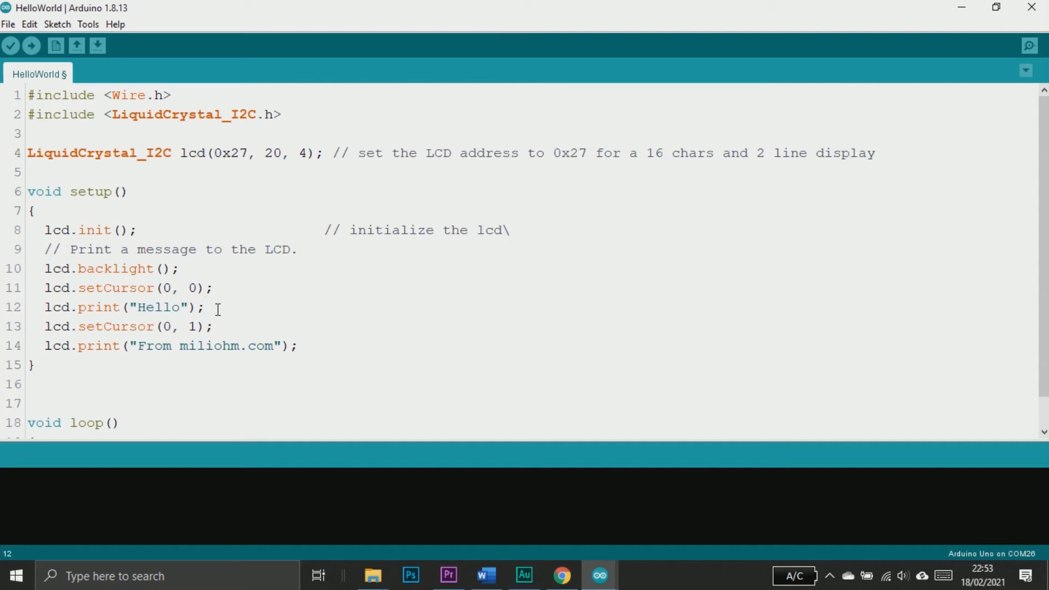
# Add setCursor/print lines for the four rows of messages and upload the sketch
pyautogui.write('lcd.setCursor(0, 0);')
pyautogui.write('lcd.print("How are you?");')
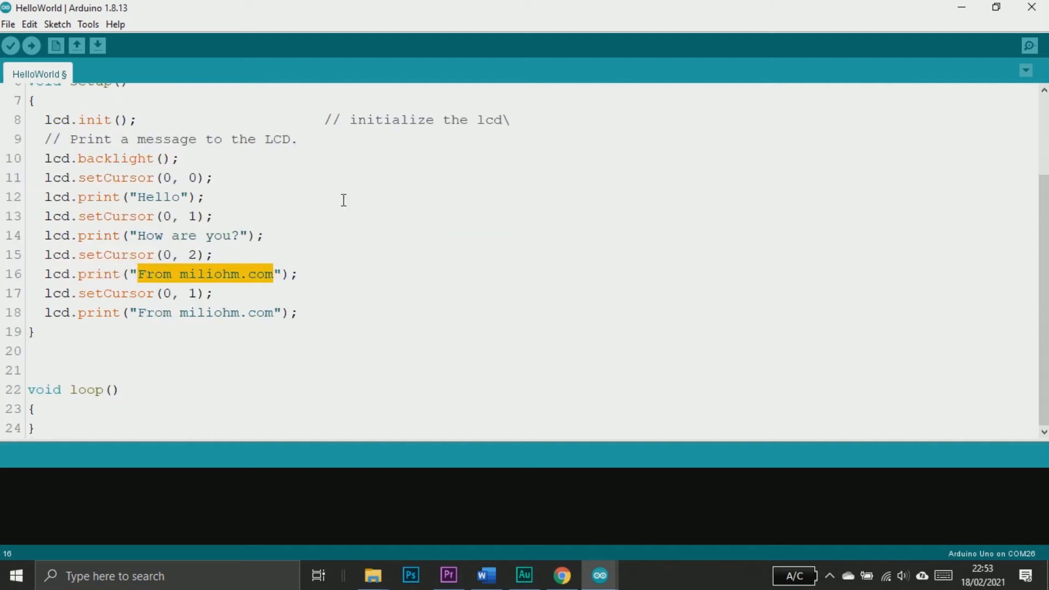
pyautogui.click(31, 45)
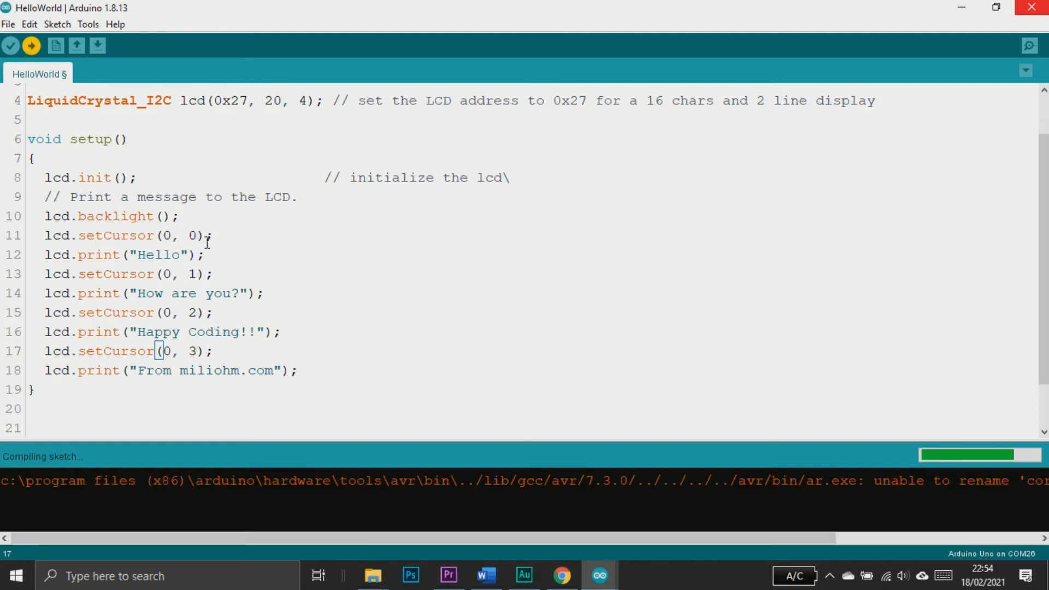
pyautogui.moveTo(161, 273); pyautogui.dragTo(241, 293)
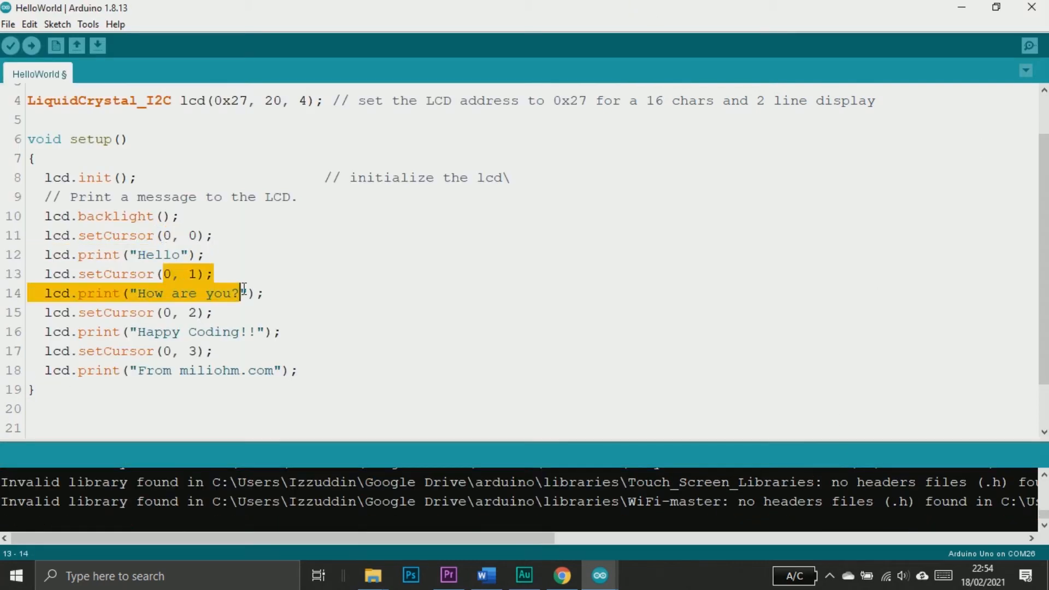
pyautogui.click(30, 45)
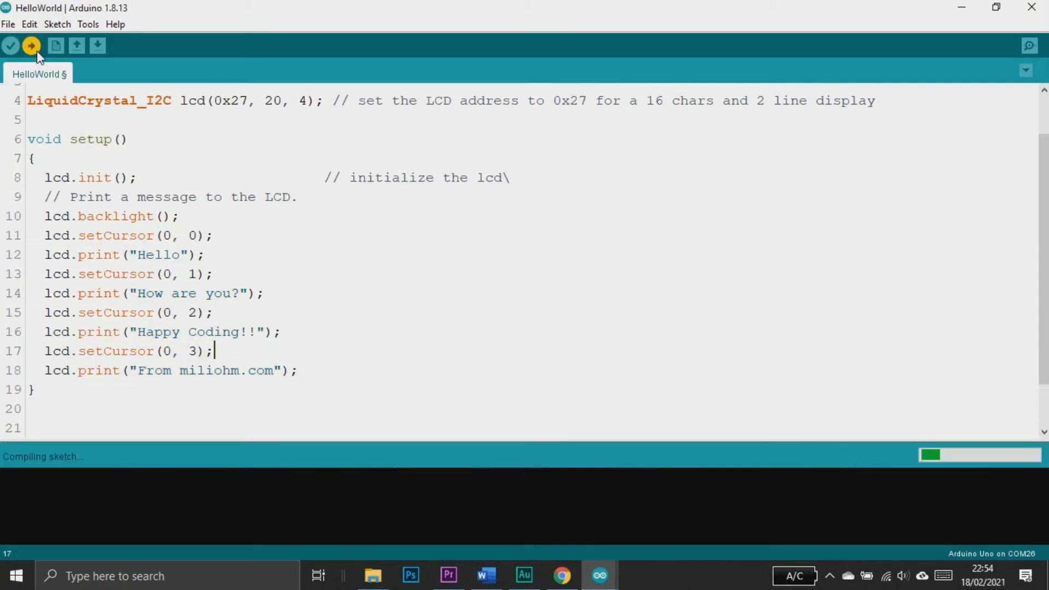
pyautogui.click(87, 24)
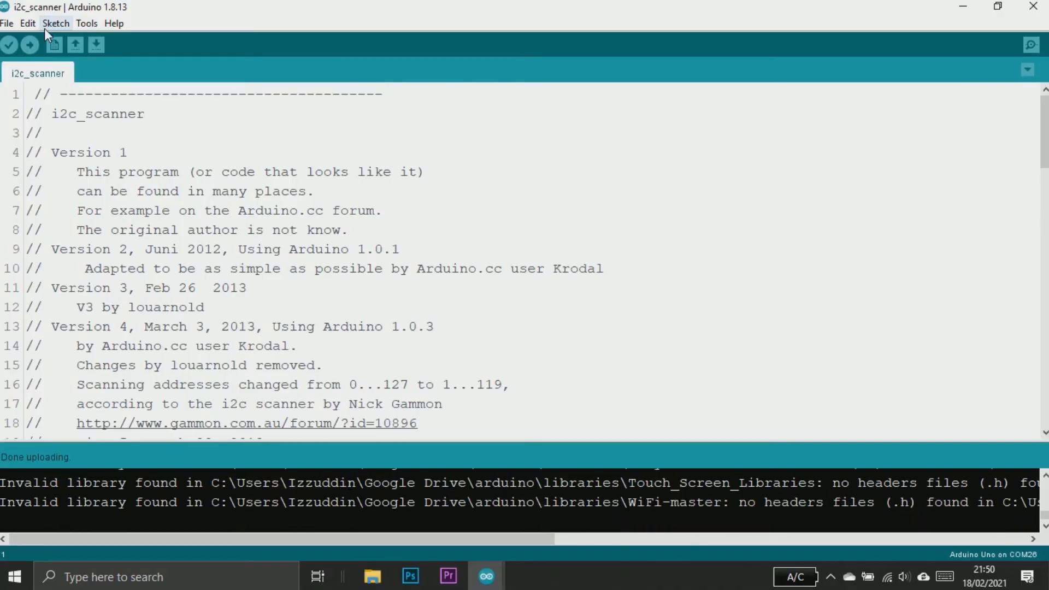
# Read I2C addresses 0x26 and 0x27 in the scanner's Serial Monitor, then return to HelloWorld
pyautogui.click(1029, 45)
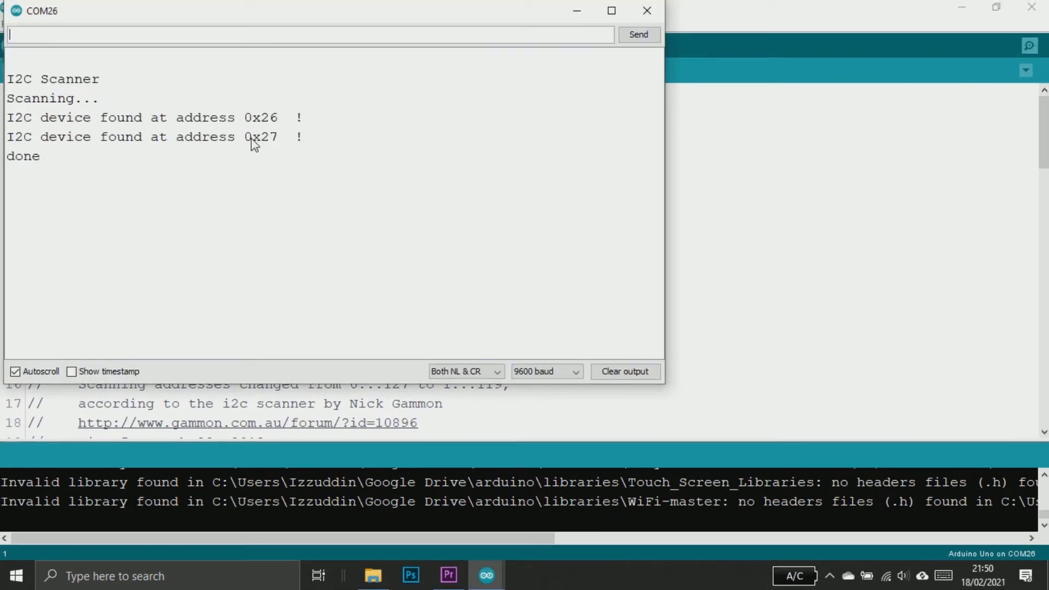
pyautogui.doubleClick(261, 117)
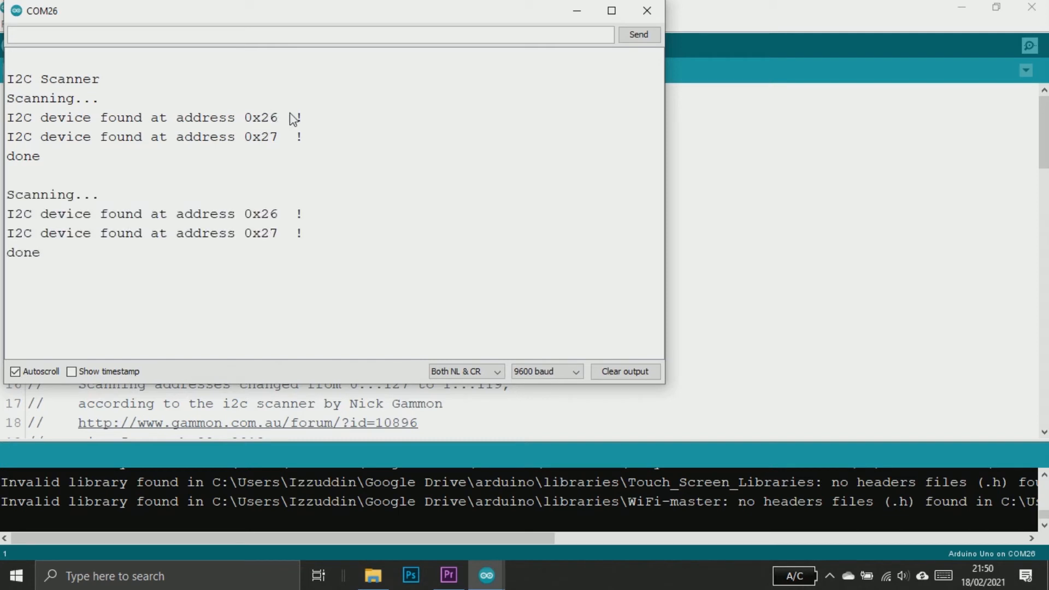
pyautogui.click(646, 11)
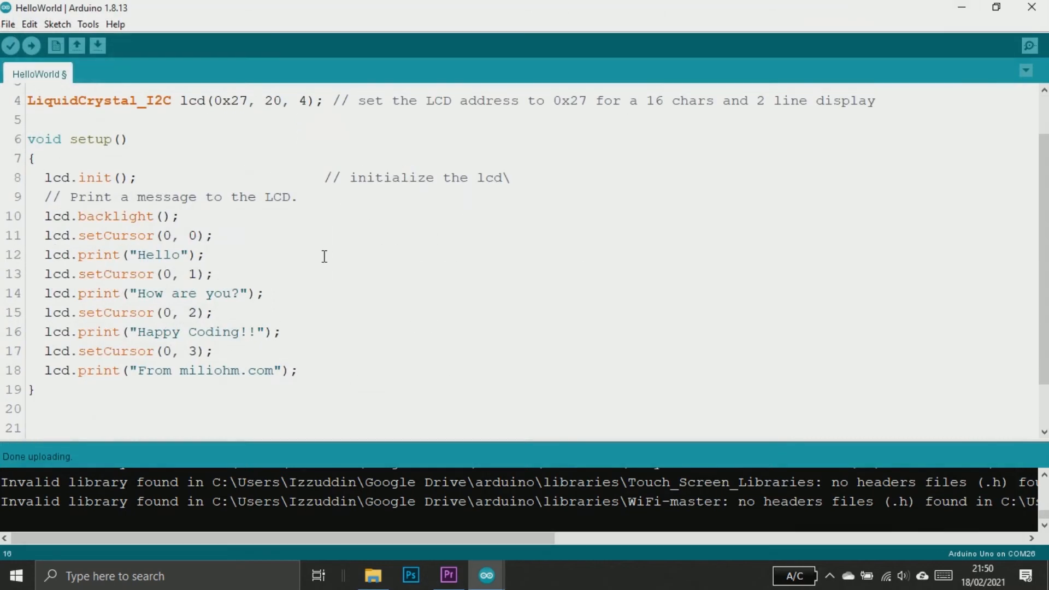
# Set lcd's address to 0x26 and add a lcdsmall declaration at 0x27, 16x2
pyautogui.scroll(3)
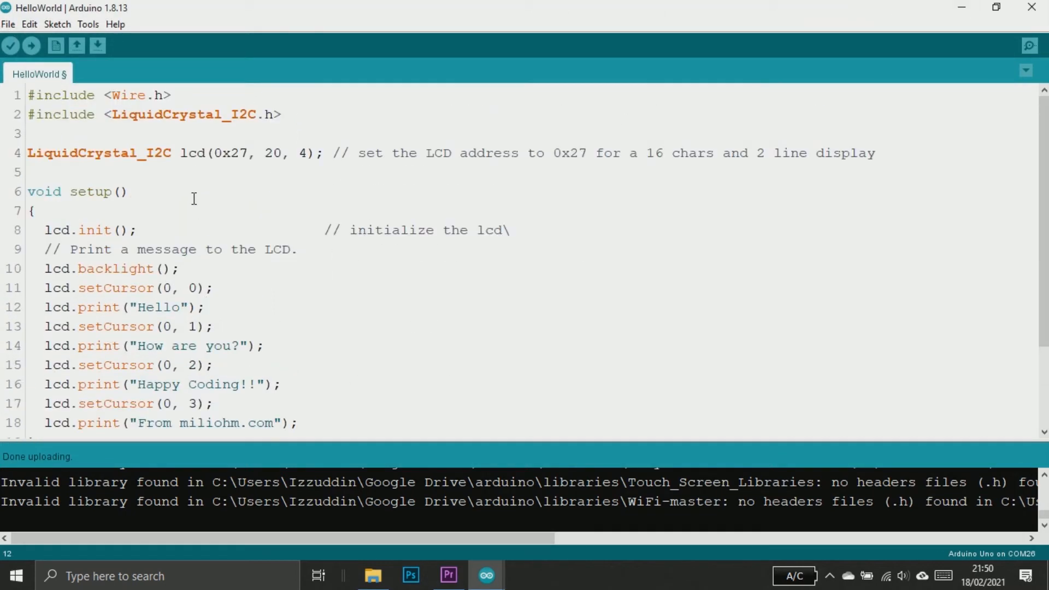
pyautogui.doubleClick(243, 152)
pyautogui.write('6')
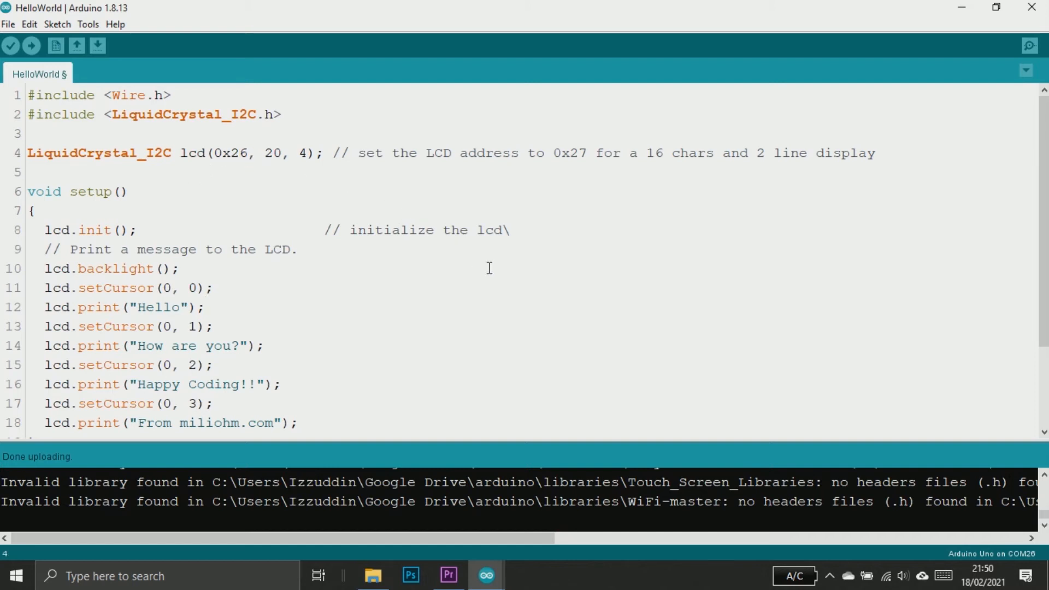
pyautogui.click(874, 153)
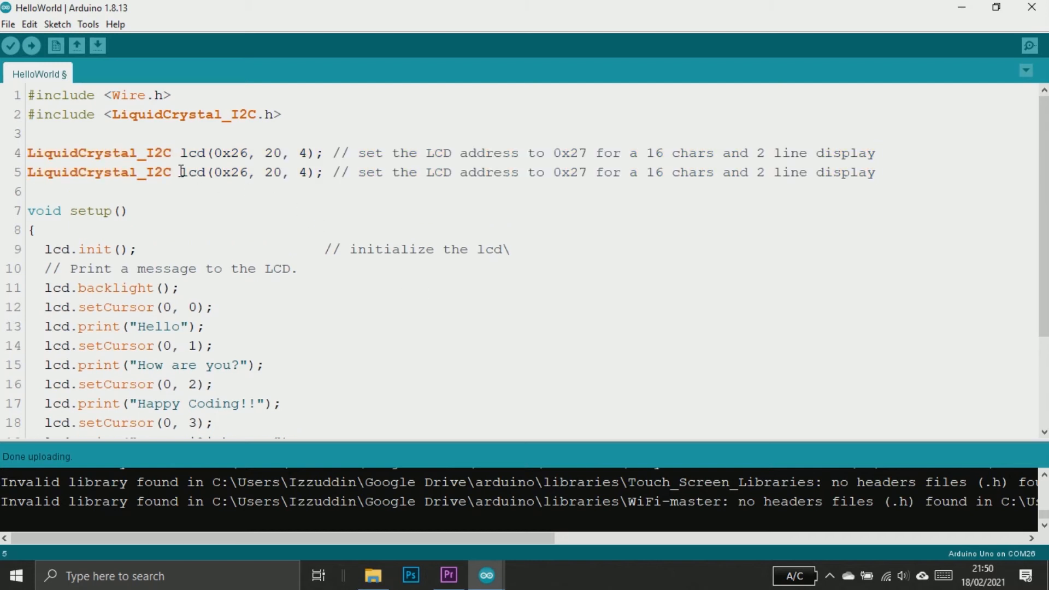
pyautogui.write('small')
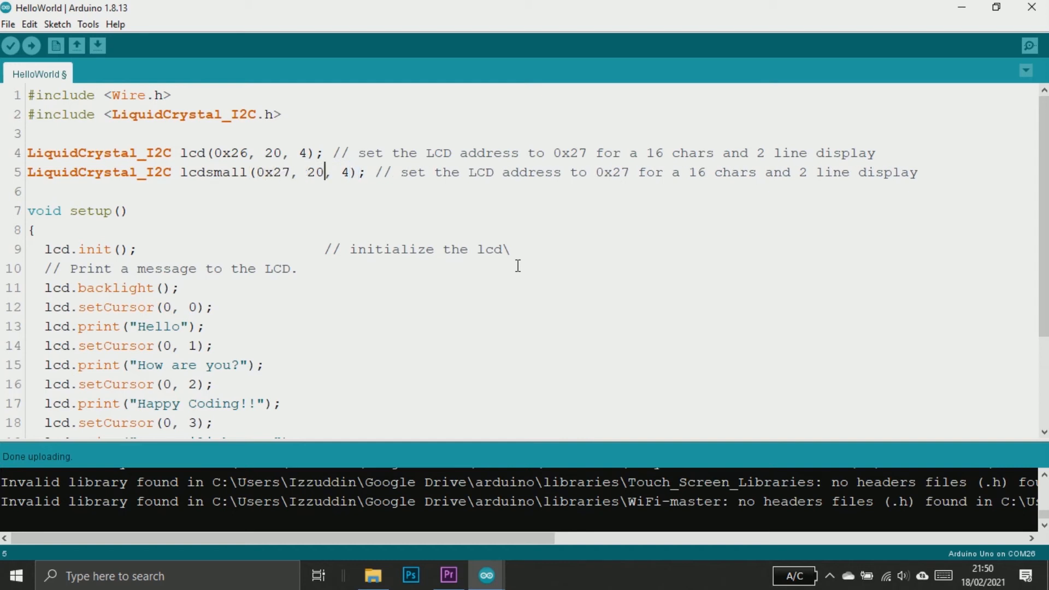
pyautogui.write('16')
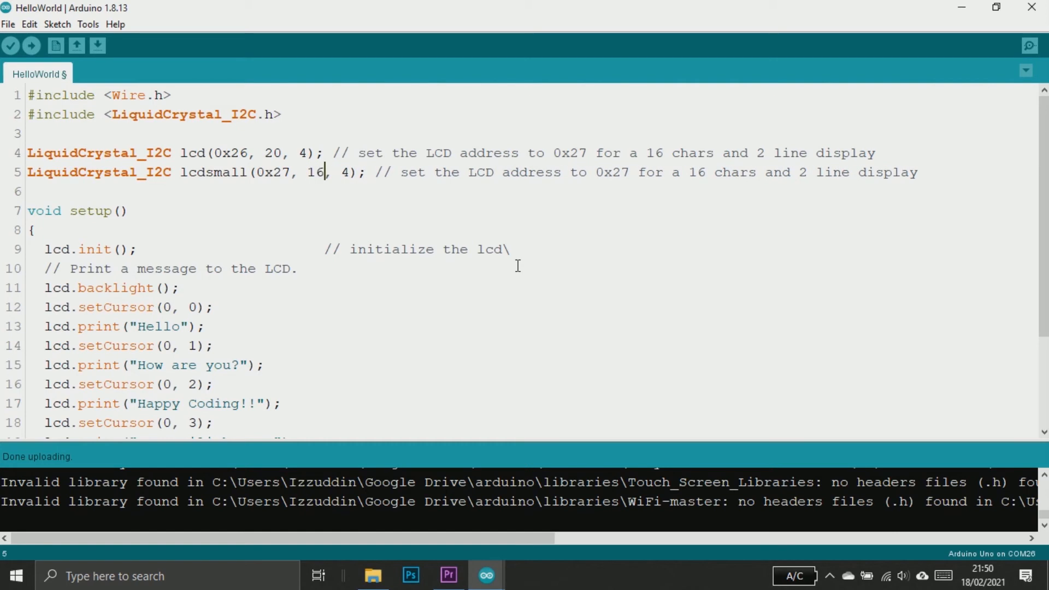
pyautogui.write('2')
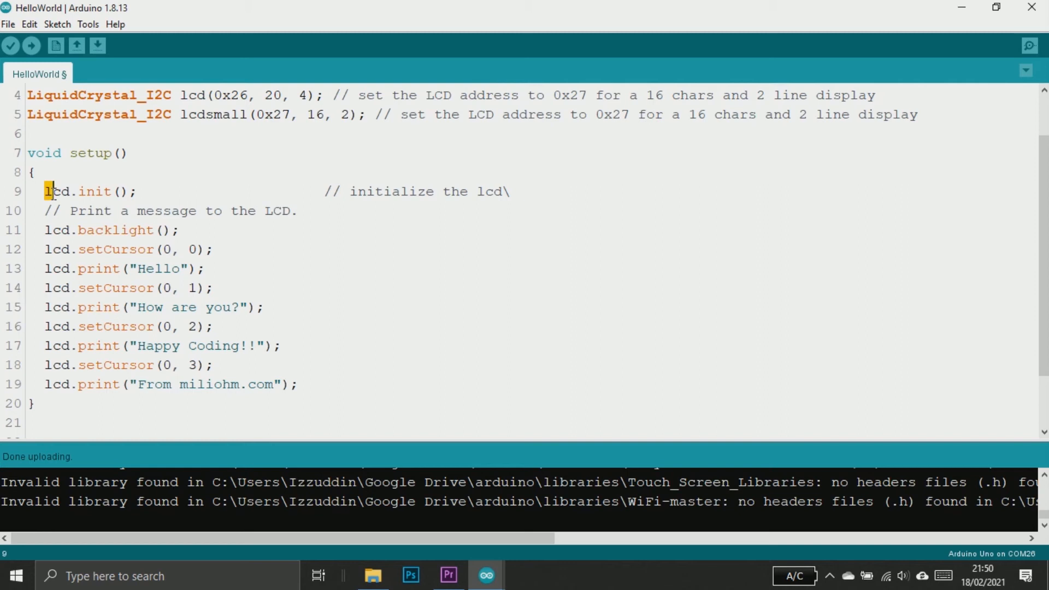
# Duplicate the init and backlight lines and rename them to lcdsmall
pyautogui.moveTo(49, 191); pyautogui.dragTo(179, 230)
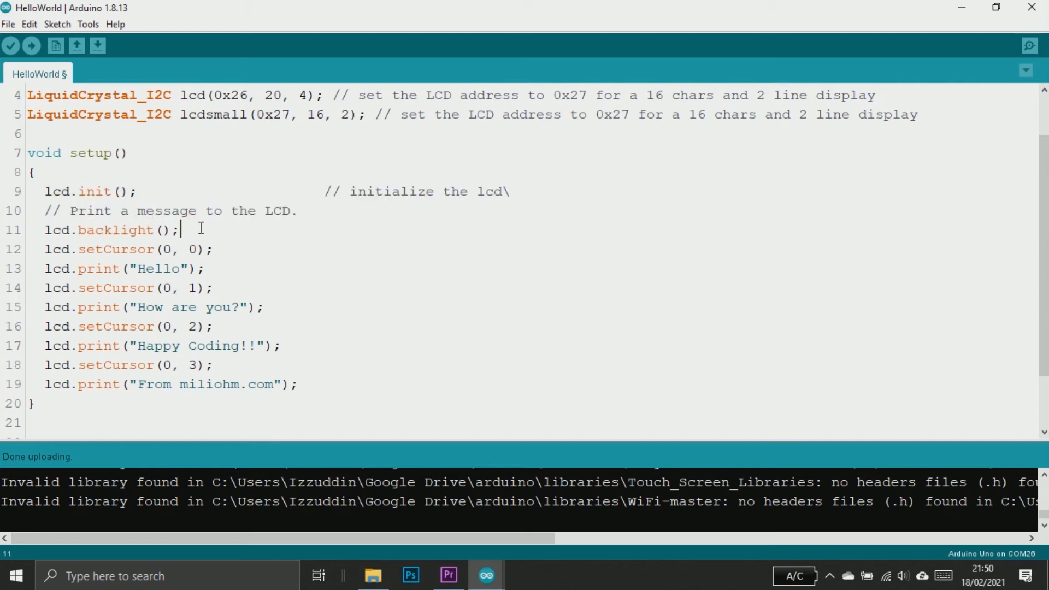
pyautogui.press('enter')
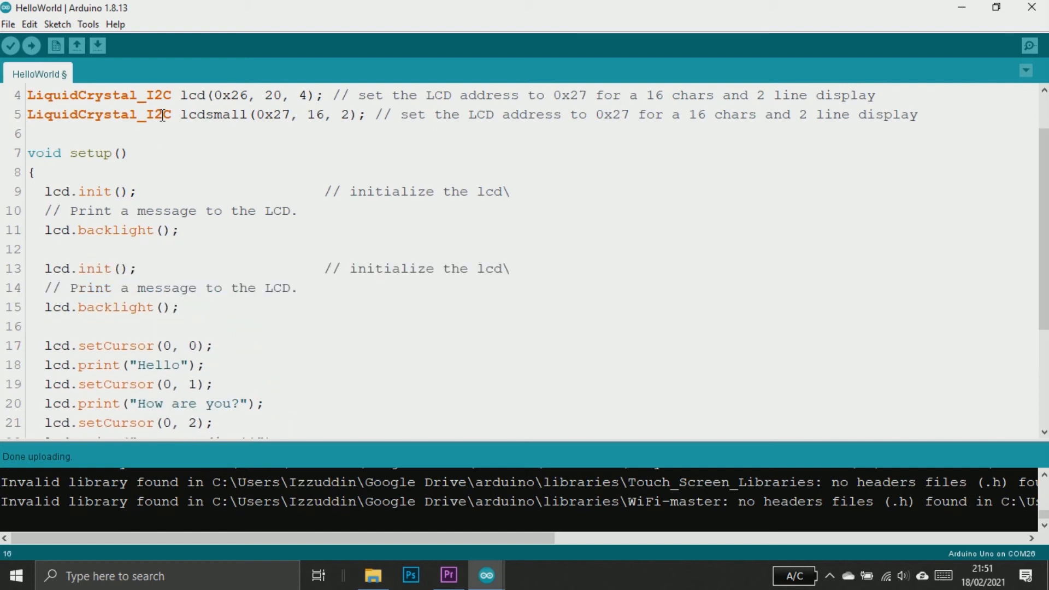
pyautogui.doubleClick(212, 114)
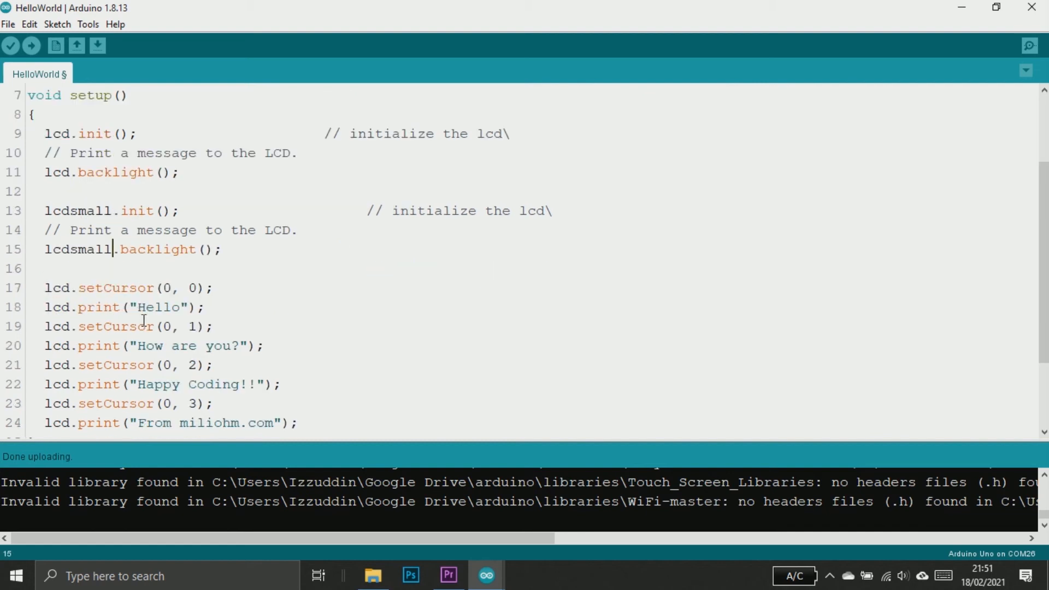
# Make lcdsmall print 'Hello Small' and 'I'm Small. Hehe', then upload
pyautogui.scroll(-3)
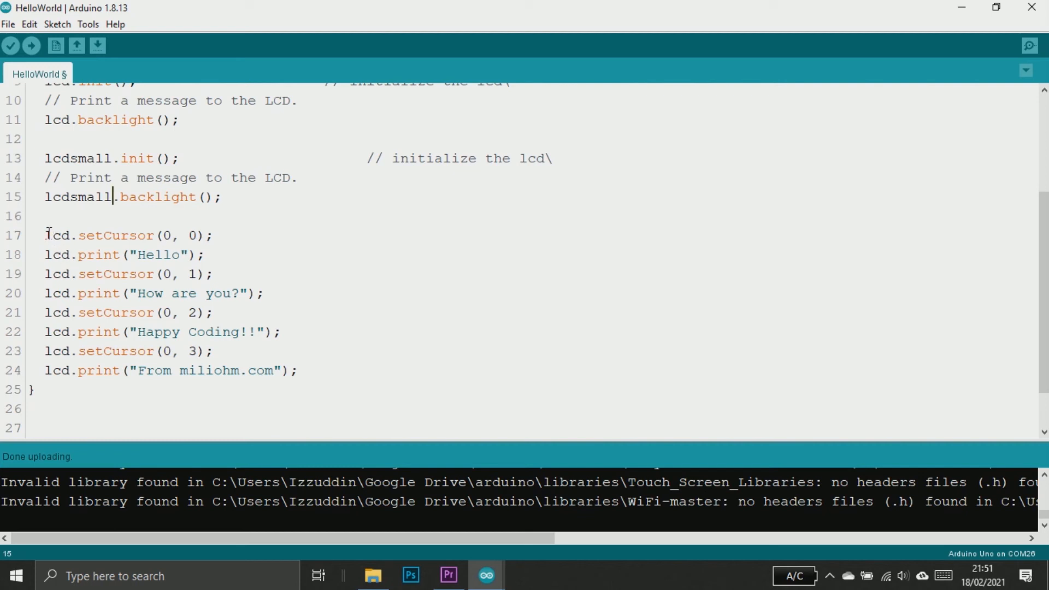
pyautogui.moveTo(45, 235); pyautogui.dragTo(265, 293)
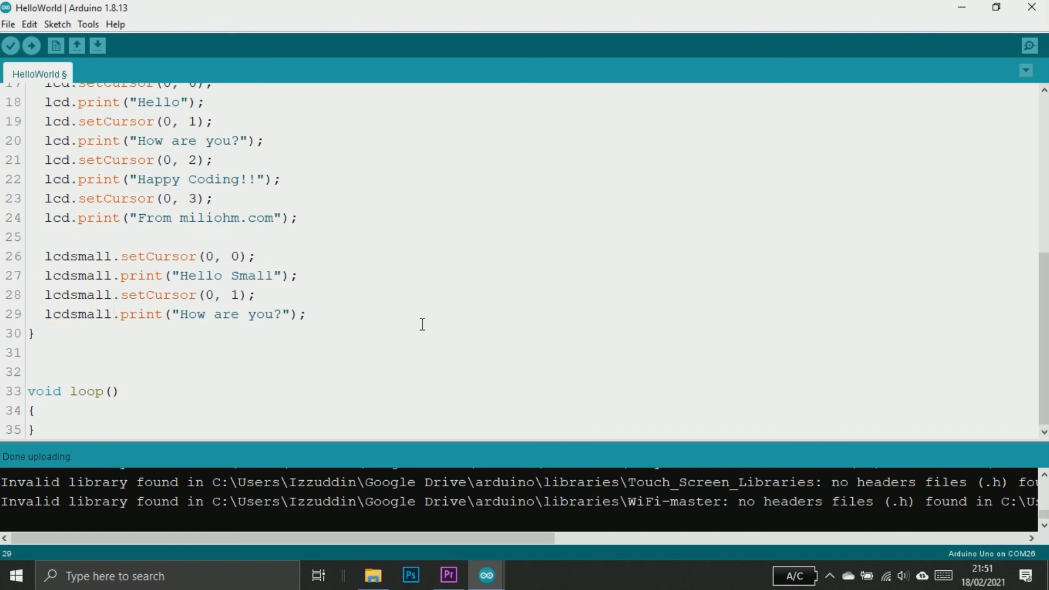
pyautogui.write("I'm Small. Hehe")
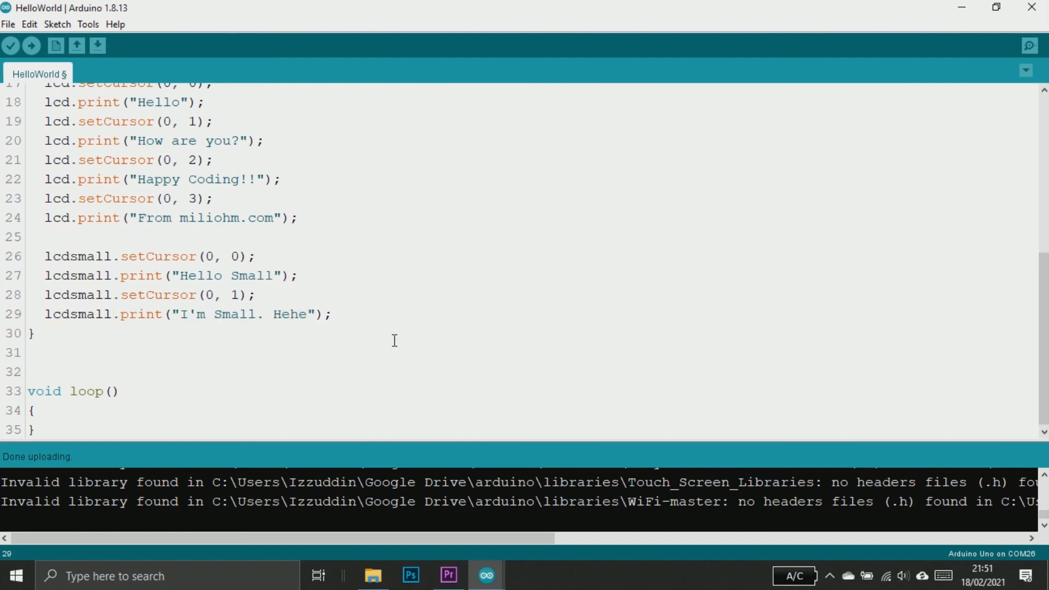
pyautogui.click(31, 45)
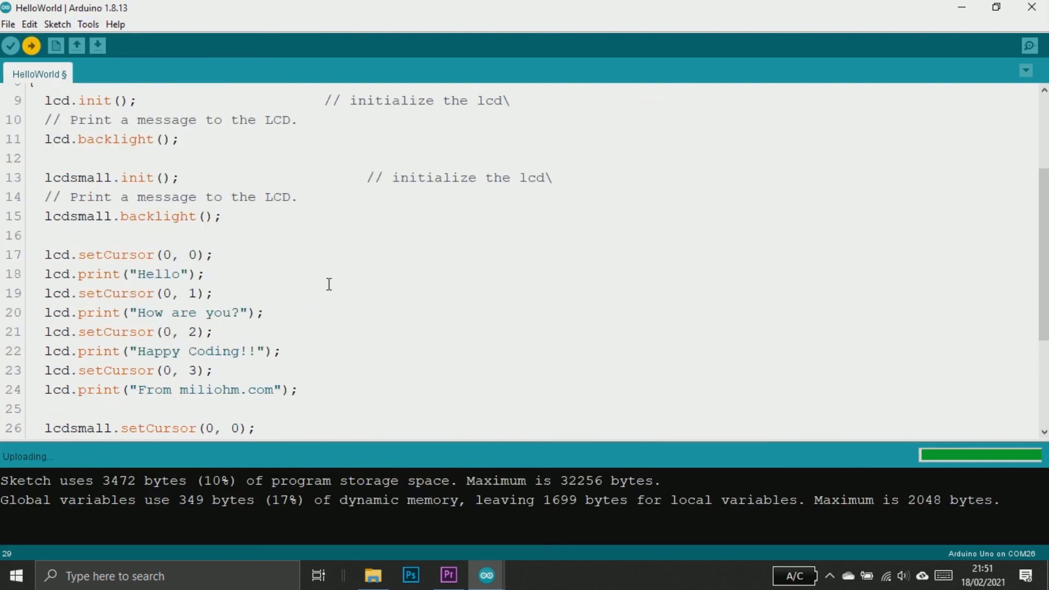